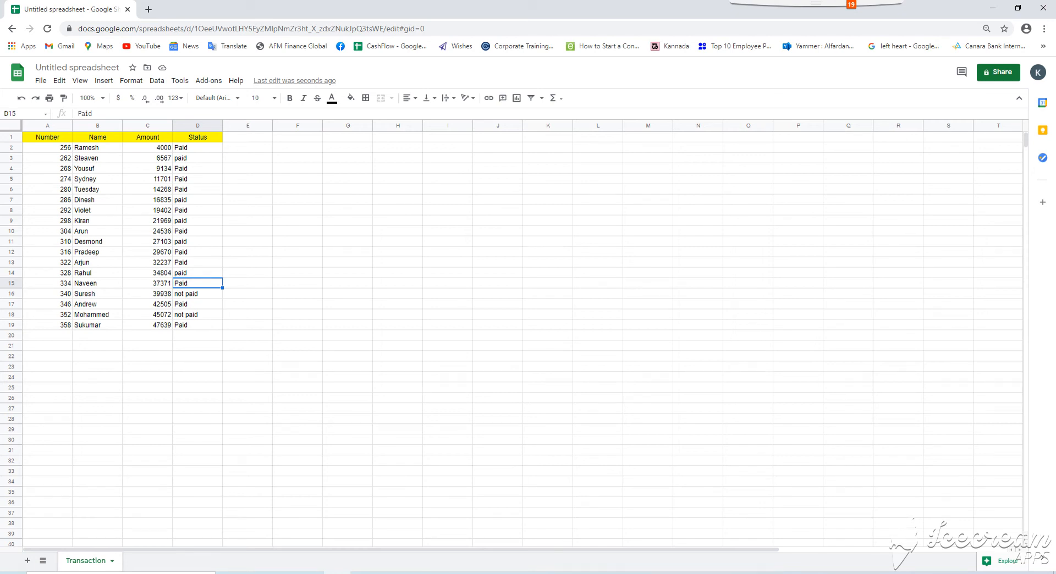
pyautogui.moveTo(523, 416)
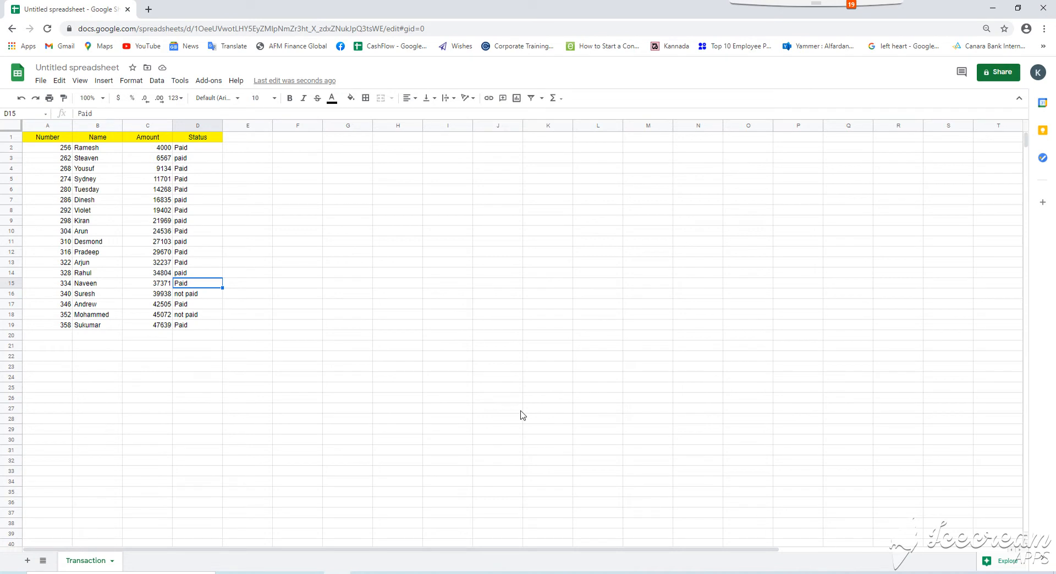
pyautogui.moveTo(468, 378)
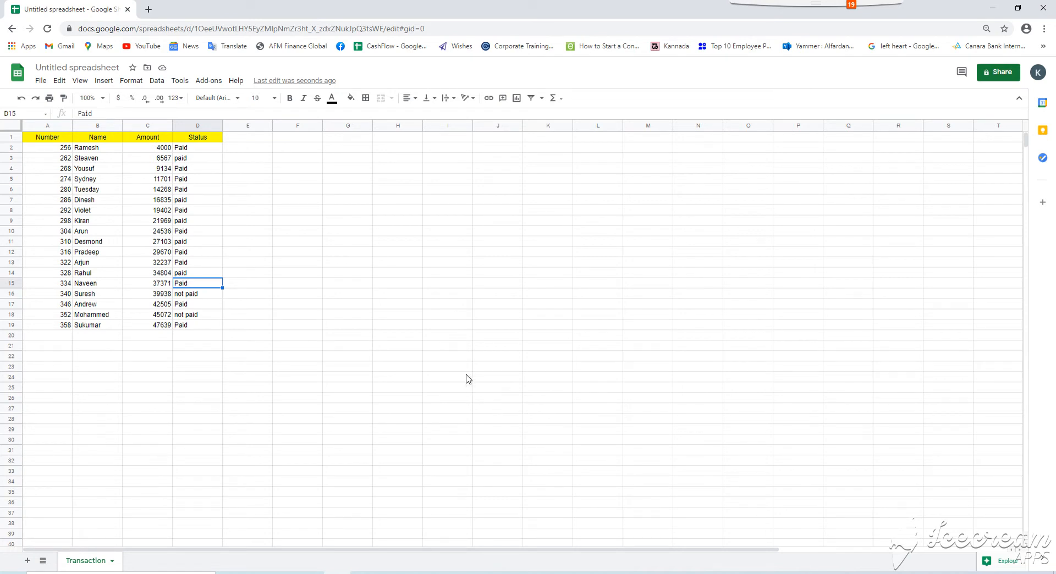
pyautogui.moveTo(181, 227)
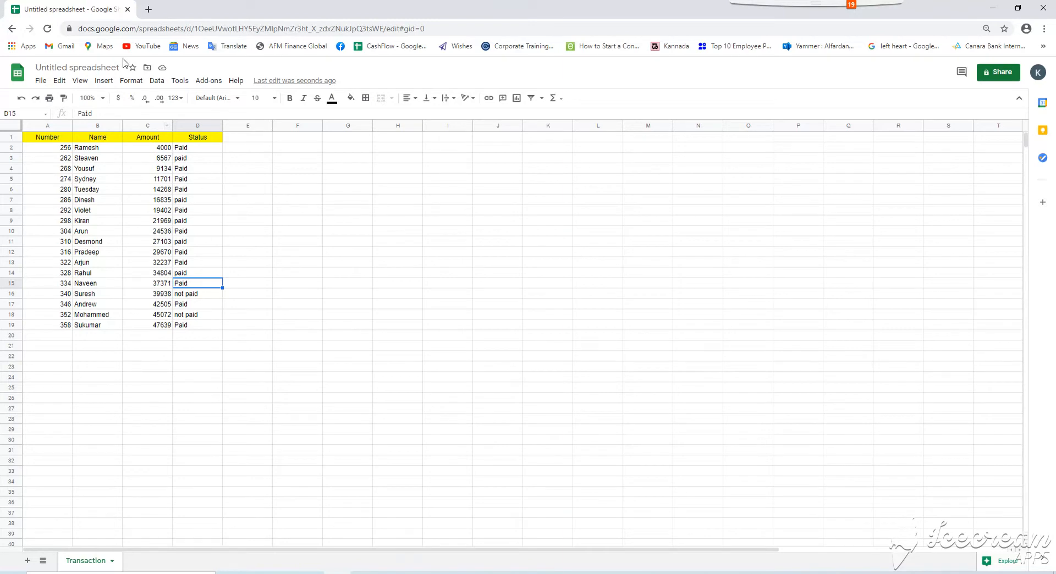
pyautogui.moveTo(48, 151)
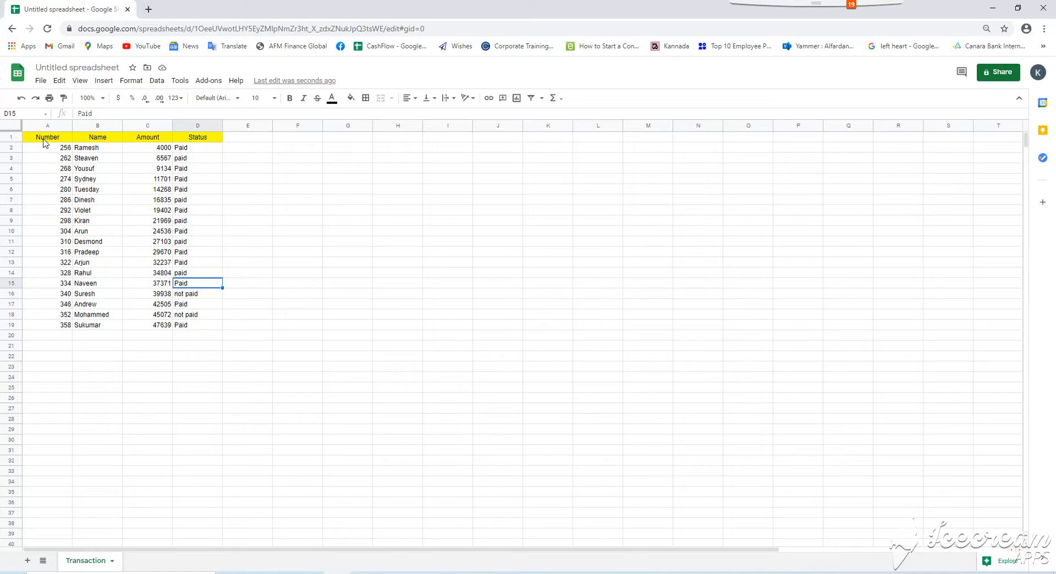
pyautogui.moveTo(147, 138)
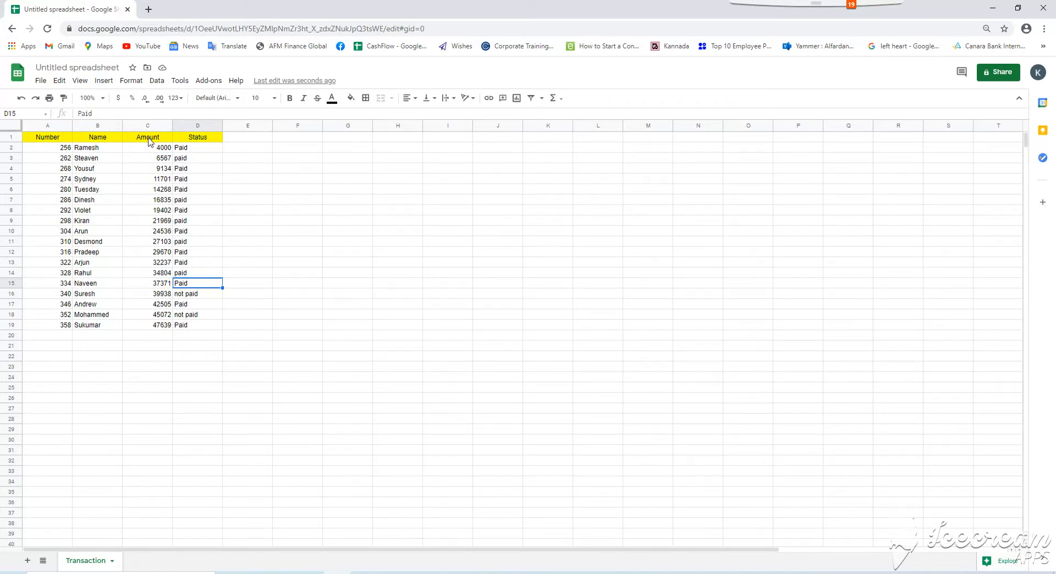
pyautogui.moveTo(206, 188)
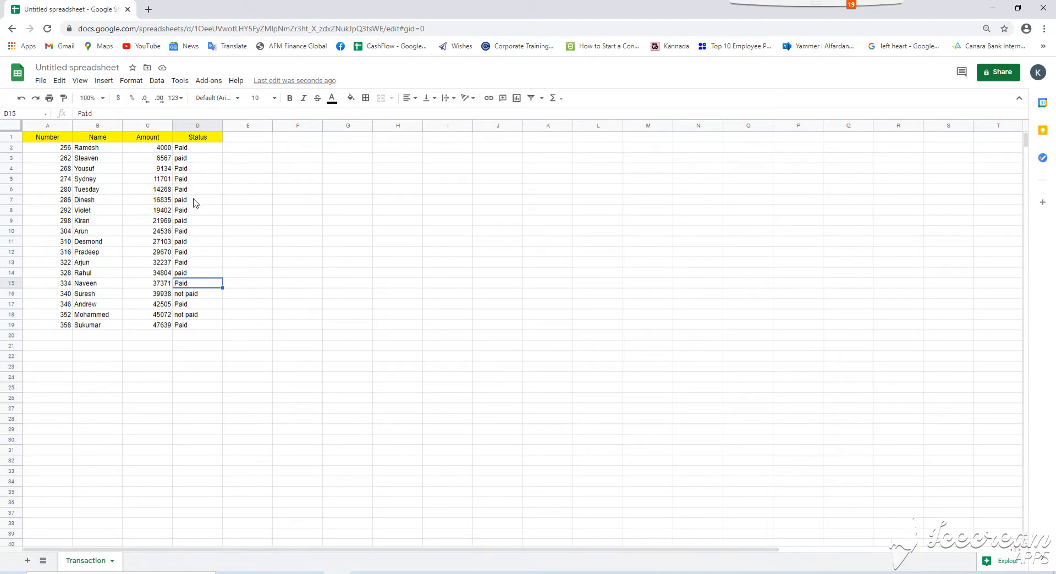
pyautogui.moveTo(196, 220)
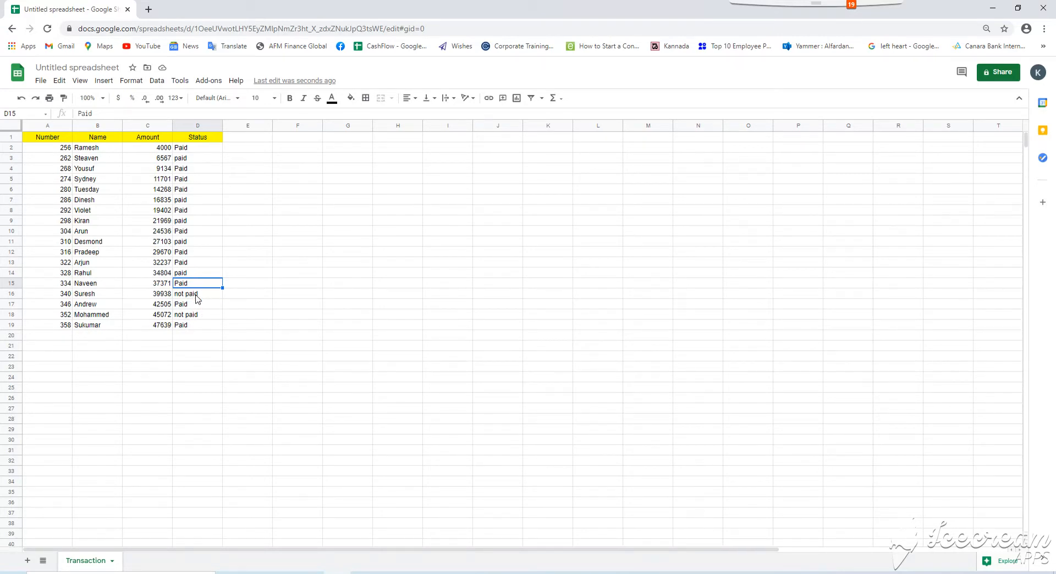
pyautogui.moveTo(231, 208)
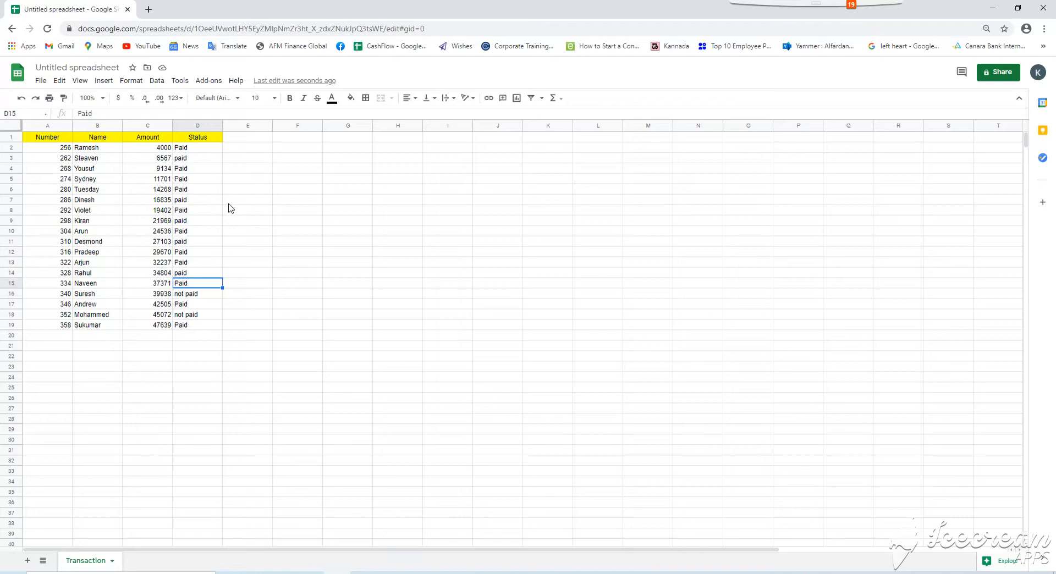
pyautogui.moveTo(200, 155)
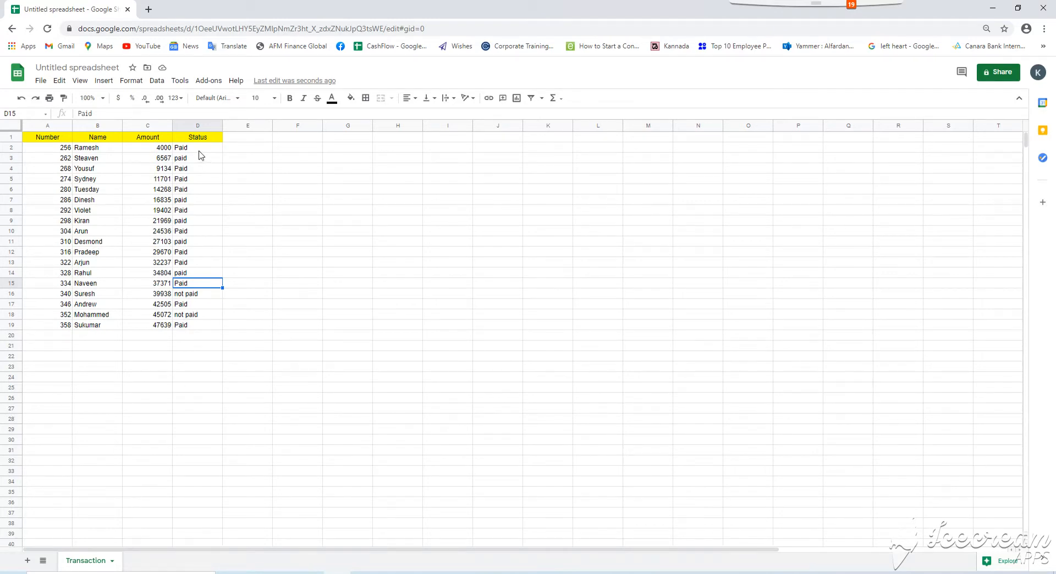
pyautogui.moveTo(198, 128)
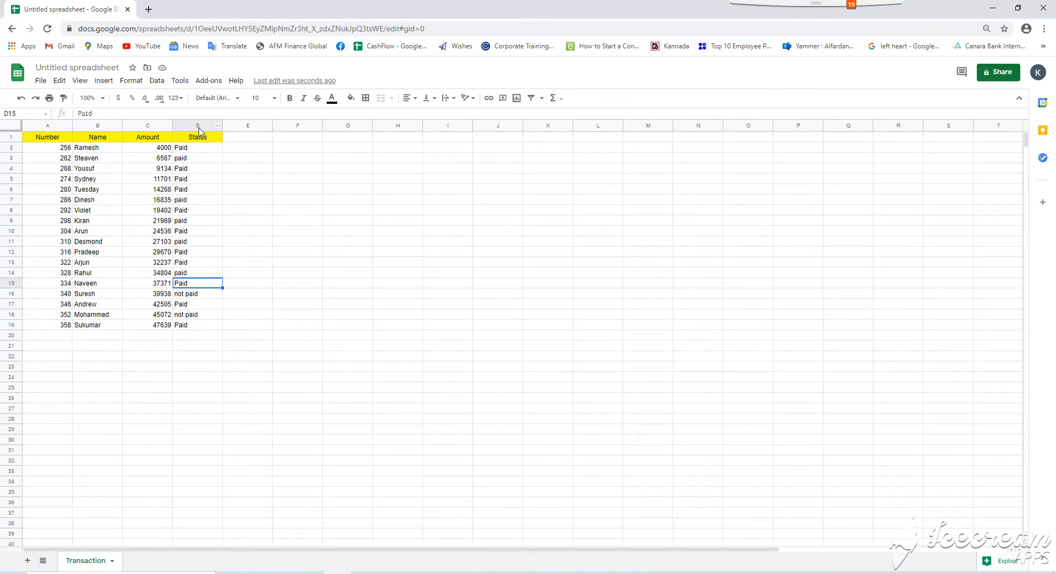
pyautogui.moveTo(29, 556)
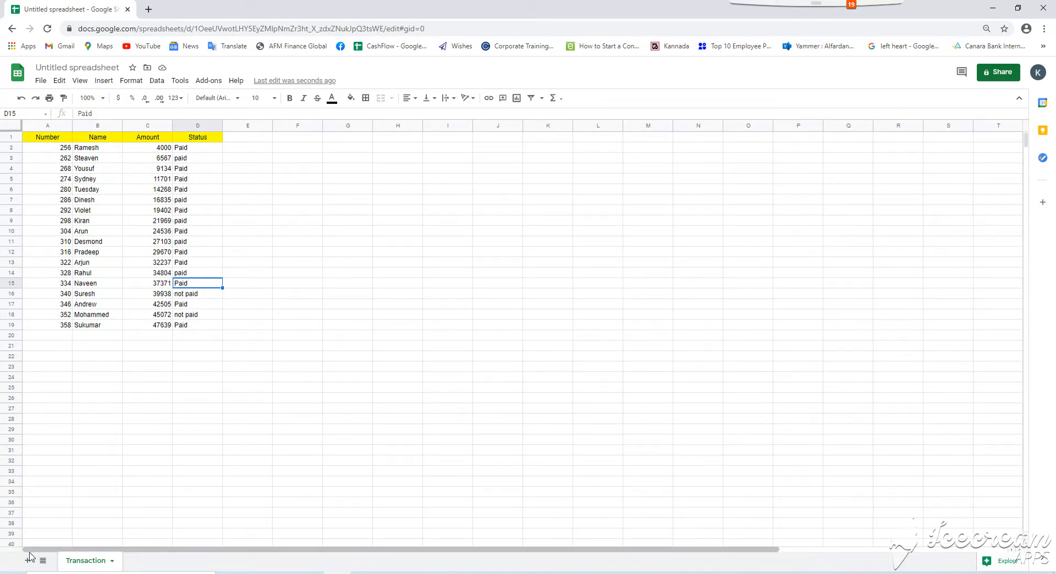
# Add a new sheet named 'Report', then return to the Transaction sheet.
pyautogui.click(28, 560)
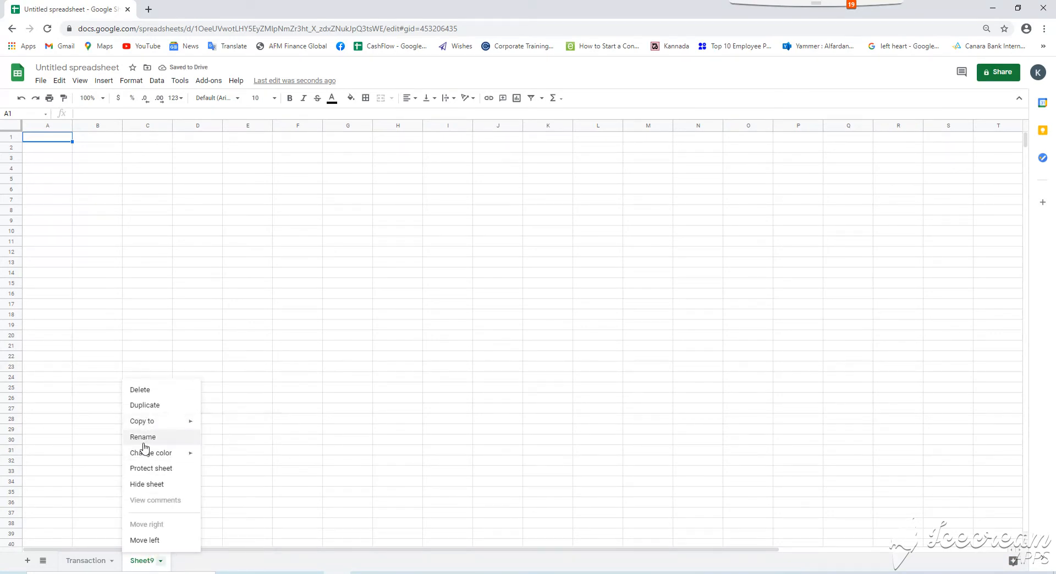
pyautogui.click(142, 437)
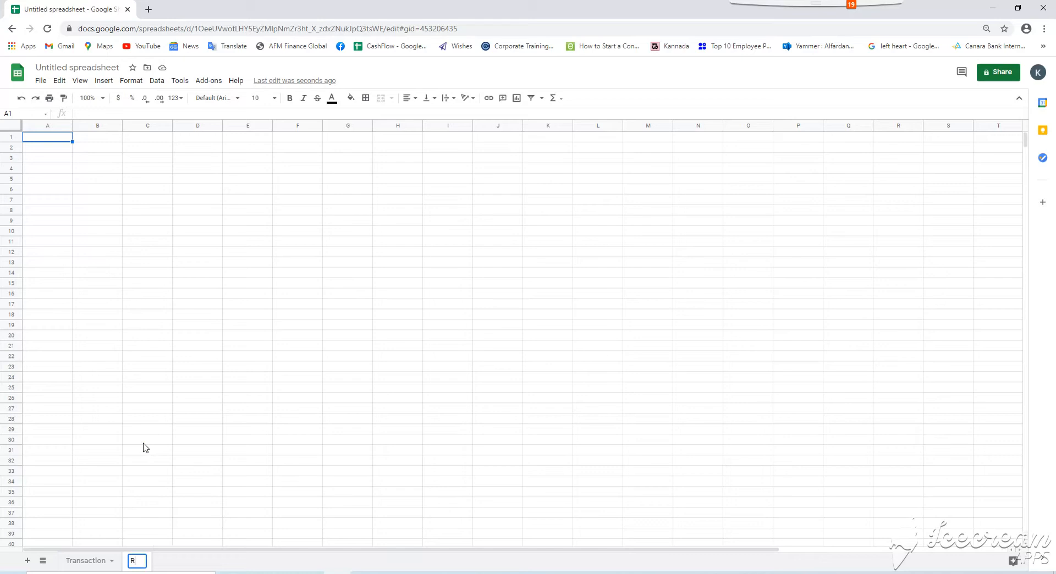
pyautogui.write('eport')
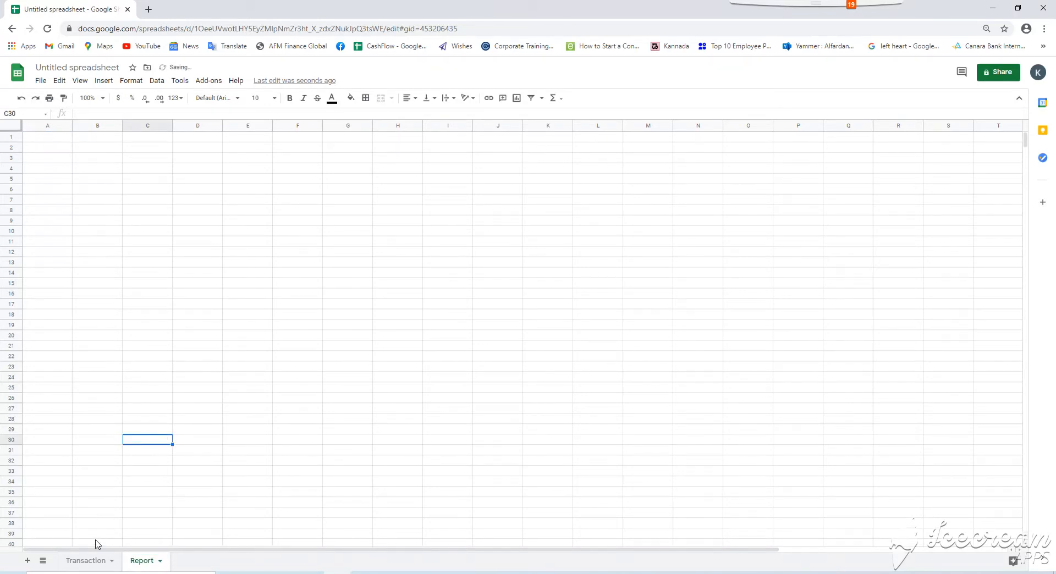
pyautogui.click(86, 560)
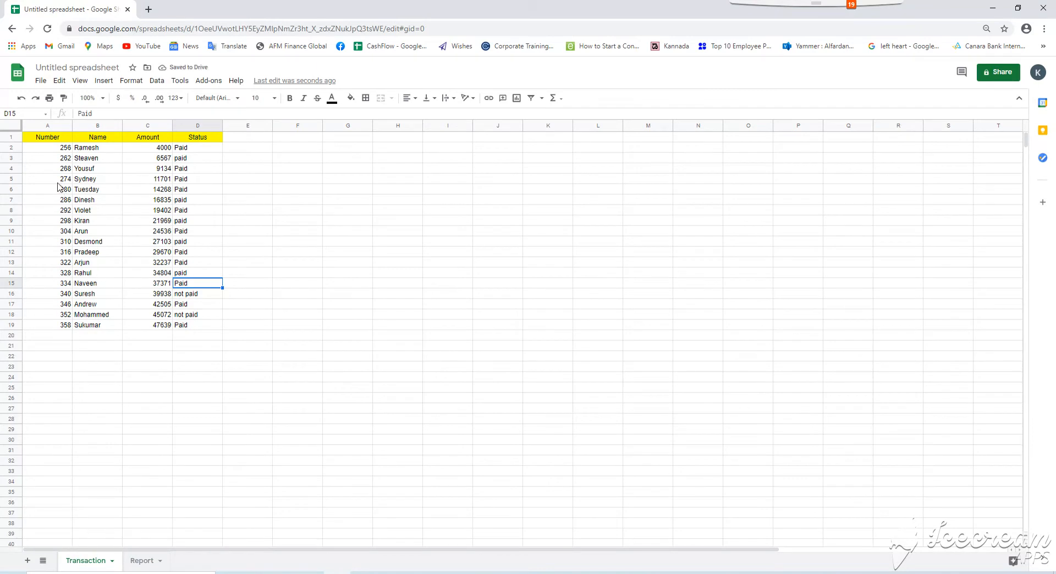
# Copy the Number, Name, Amount, Status header row from Transaction into Report A1.
pyautogui.click(47, 136)
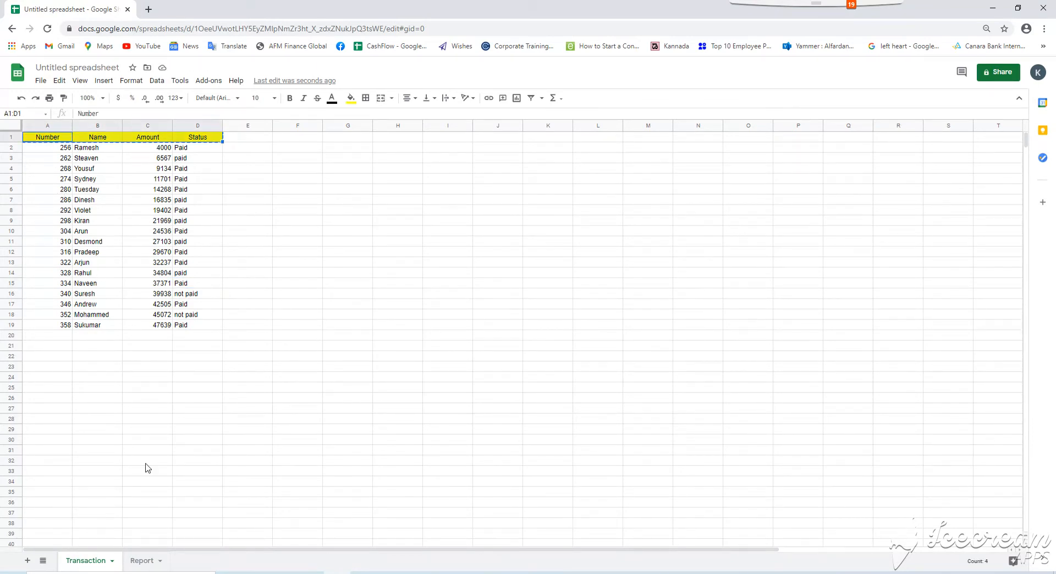
pyautogui.click(142, 561)
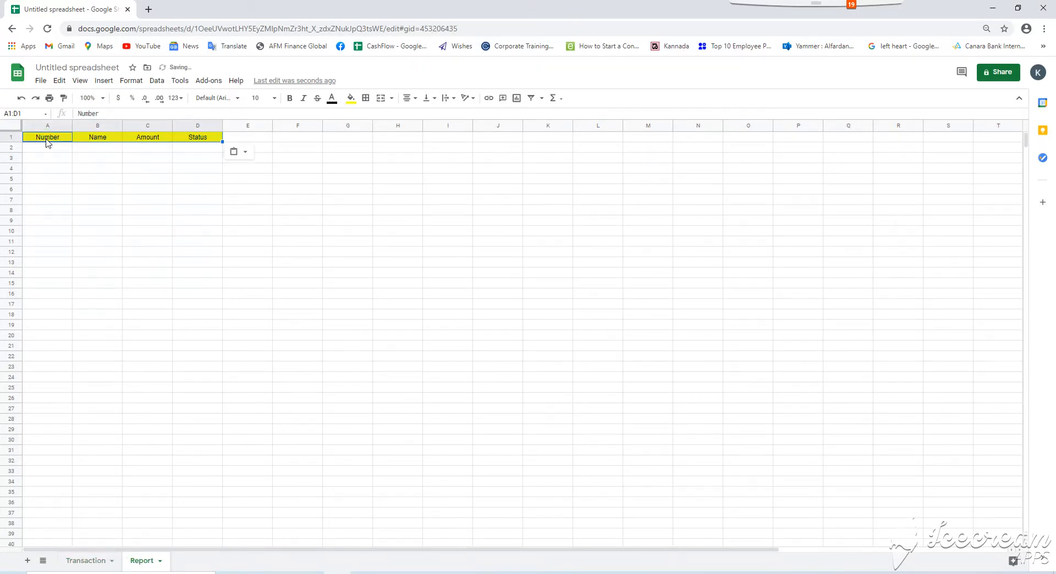
pyautogui.click(197, 168)
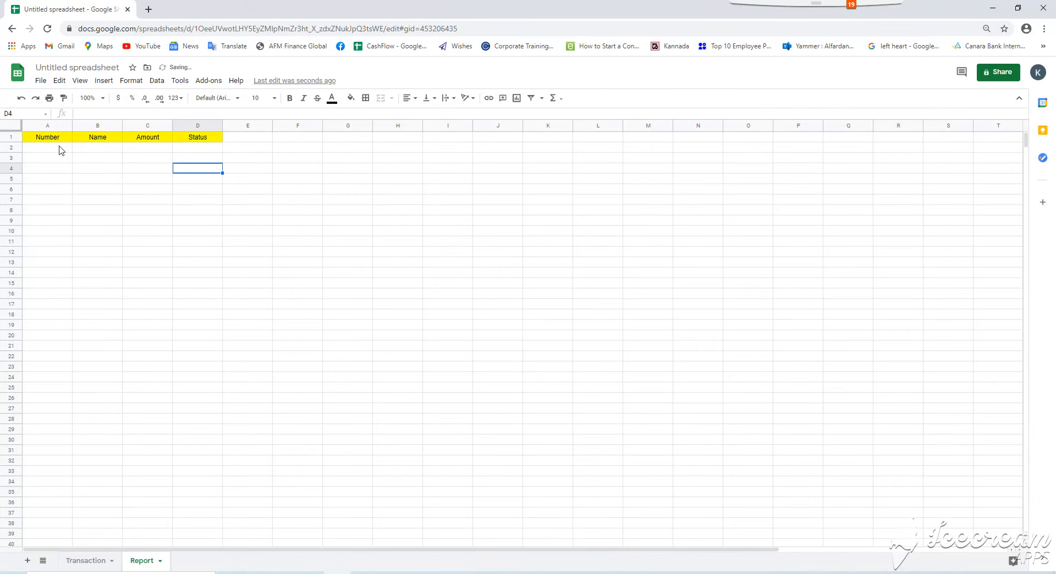
pyautogui.click(48, 148)
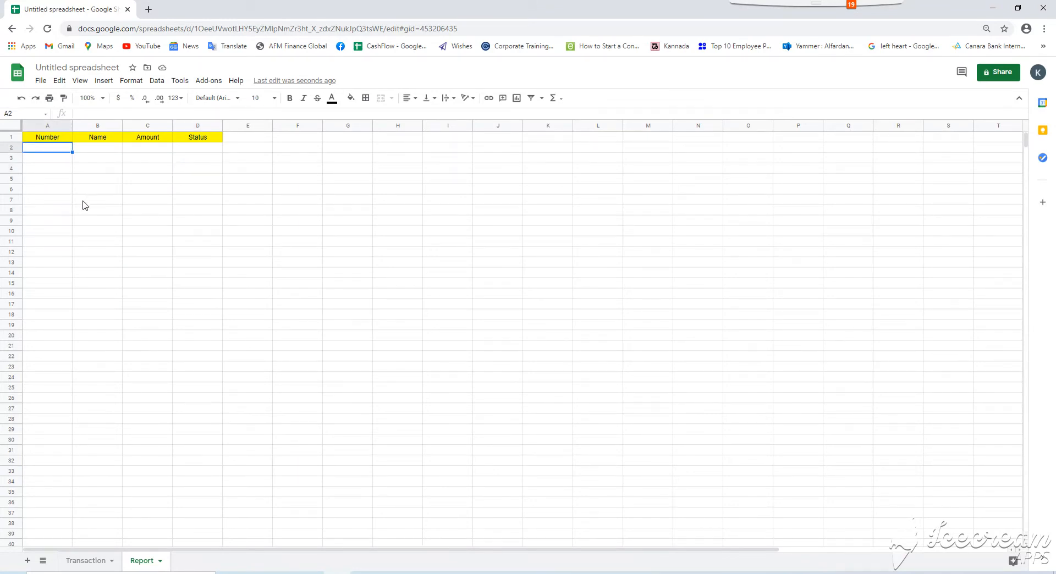
# Enter =sort(Transaction!A2:D34,4,false) in Report A2 and compare it with Transaction.
pyautogui.write('=sd')
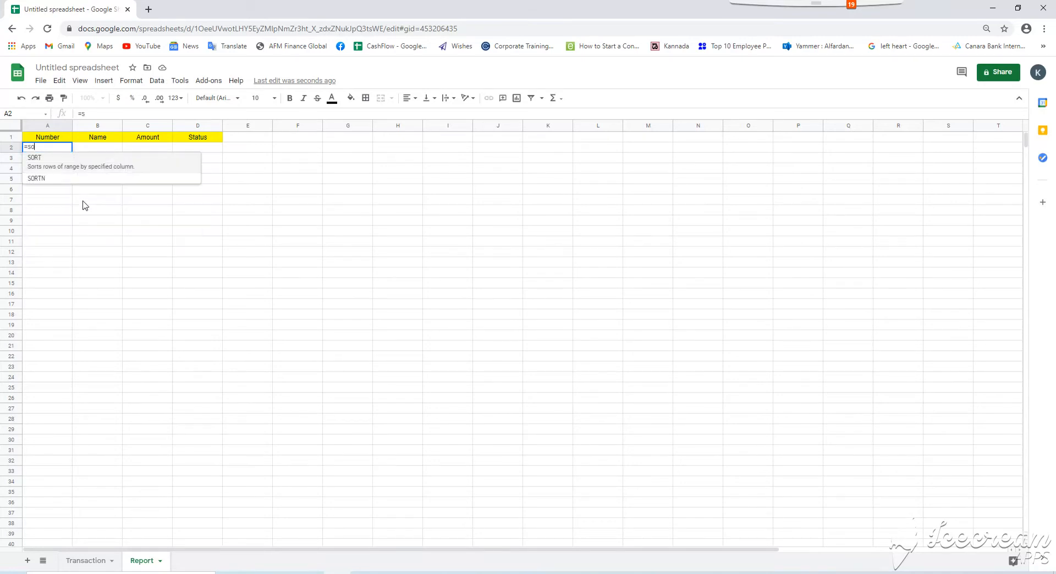
pyautogui.write('ort(')
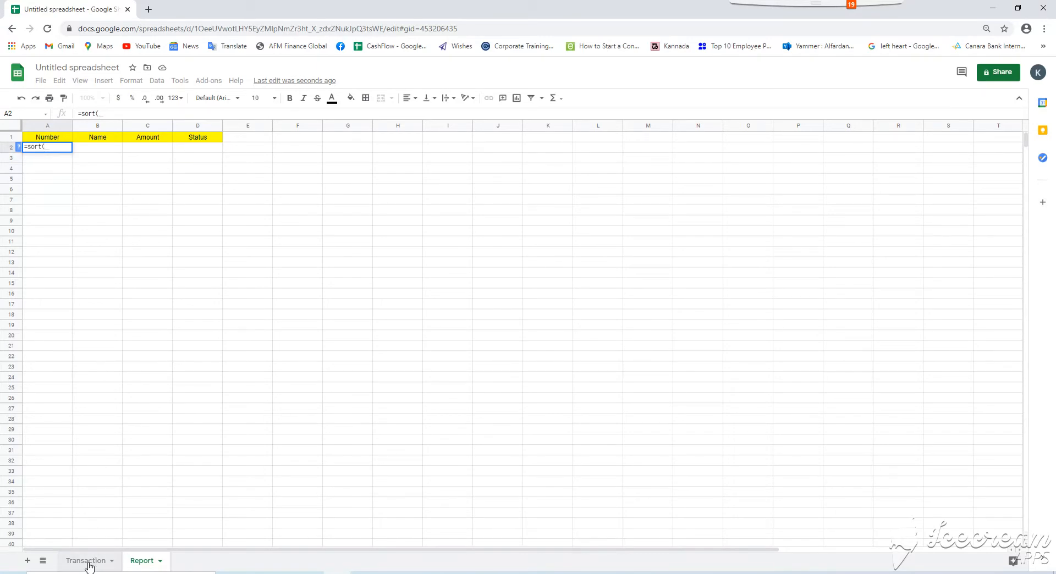
pyautogui.moveTo(151, 442)
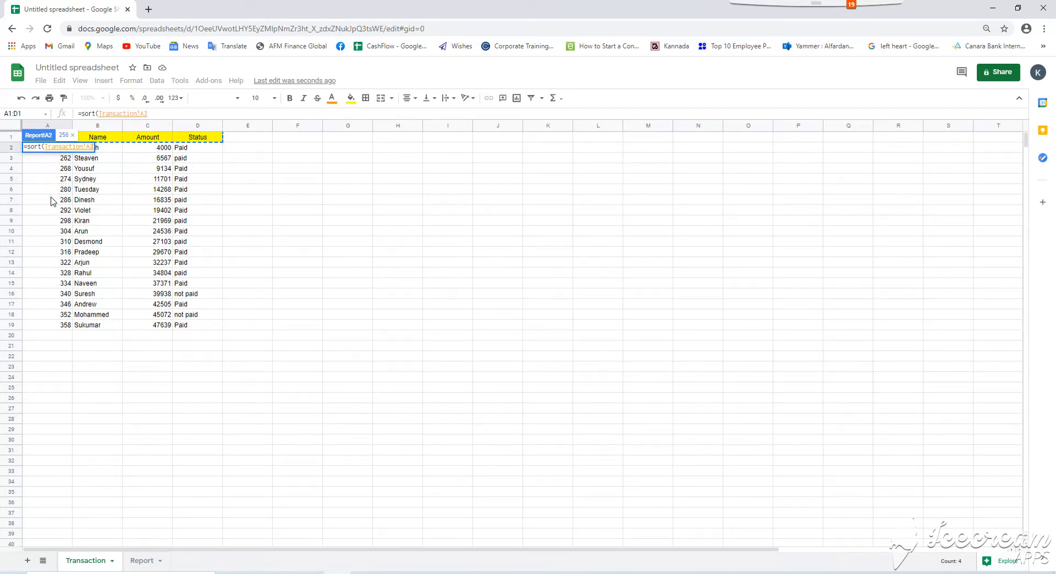
pyautogui.write(':D34')
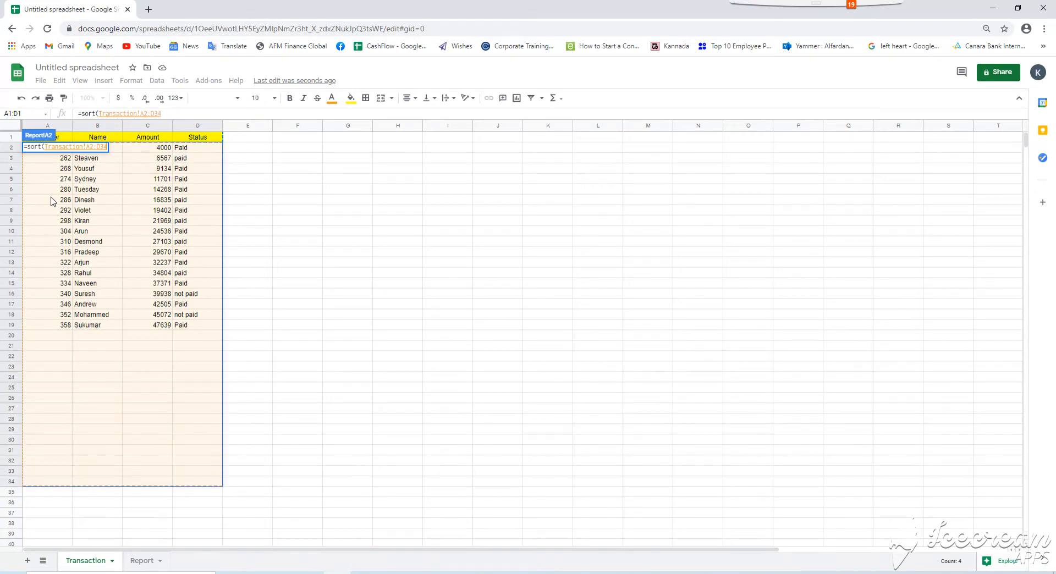
pyautogui.moveTo(86, 168)
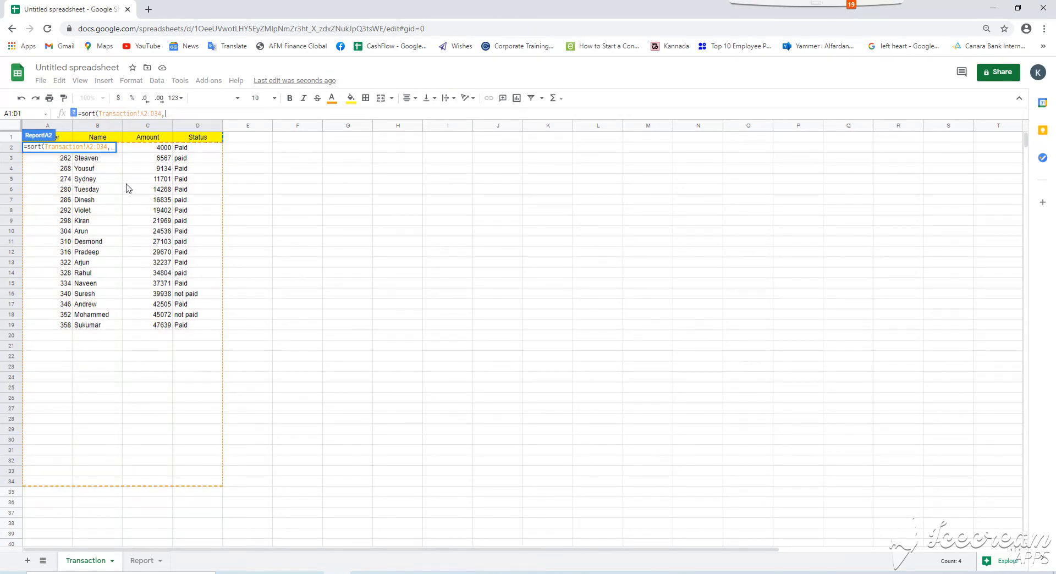
pyautogui.moveTo(58, 205)
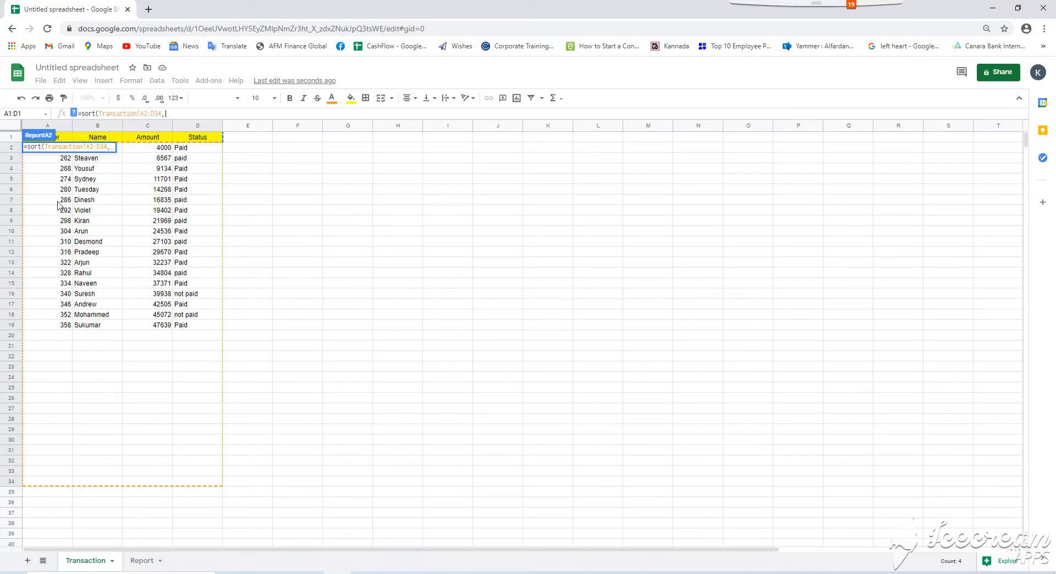
pyautogui.moveTo(209, 162)
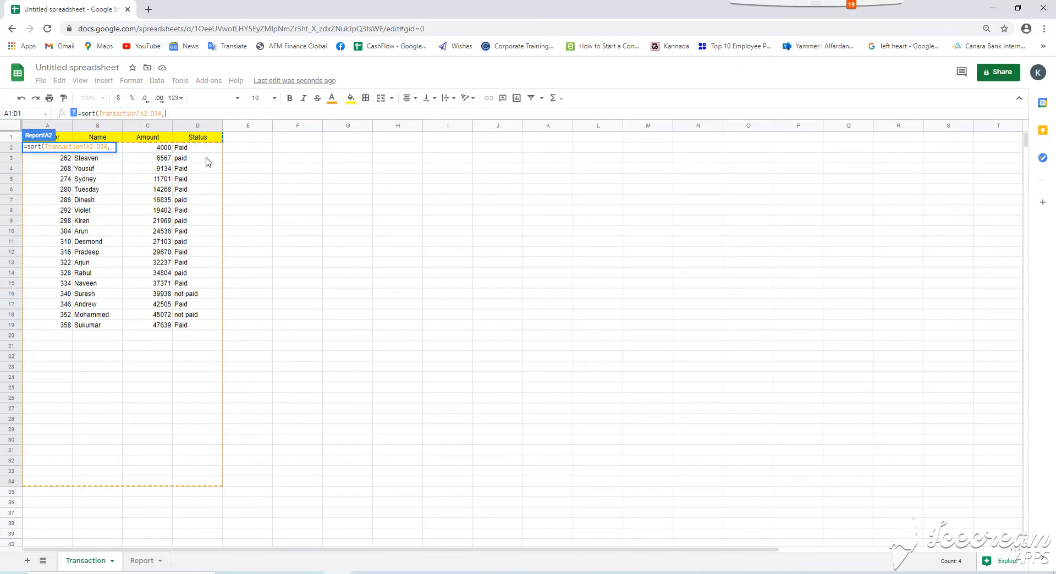
pyautogui.moveTo(251, 139)
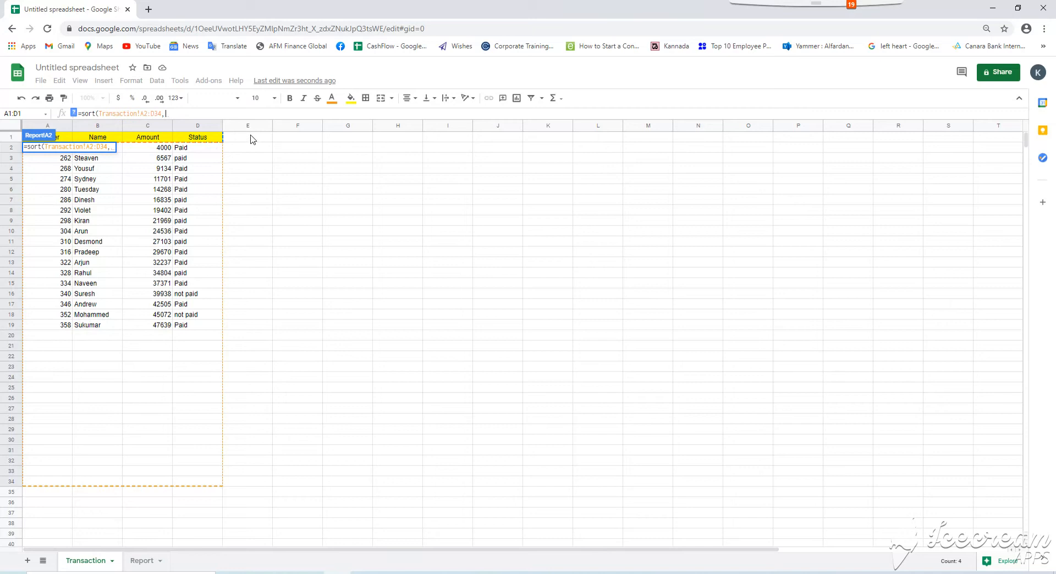
pyautogui.write('4,')
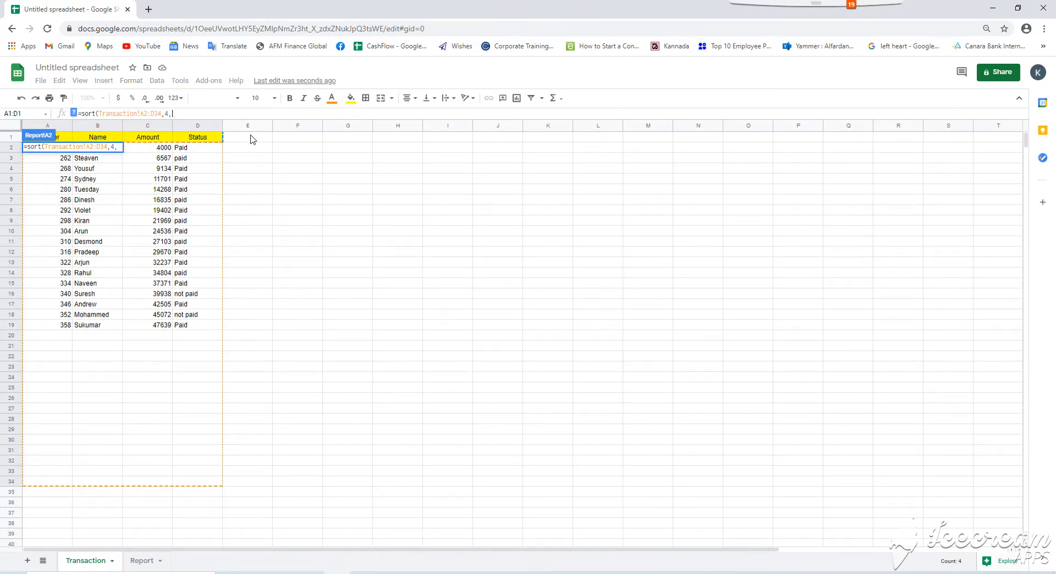
pyautogui.write('false)')
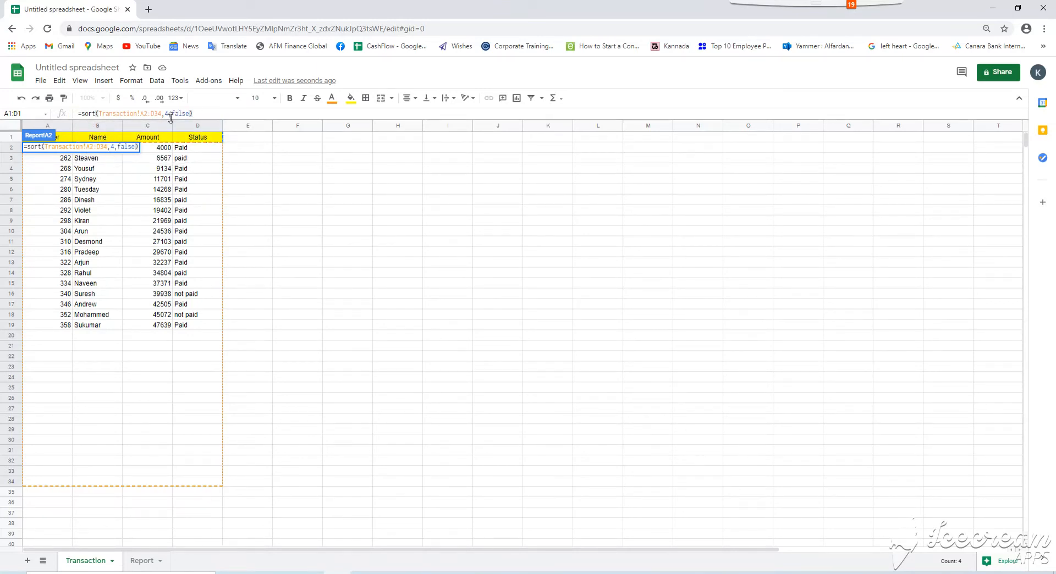
pyautogui.moveTo(217, 165)
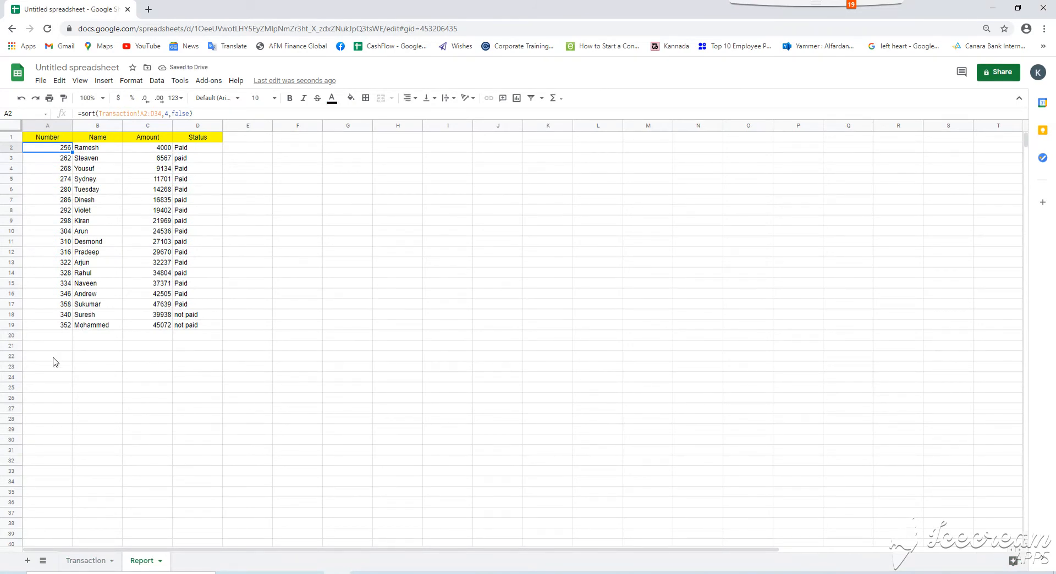
pyautogui.click(86, 560)
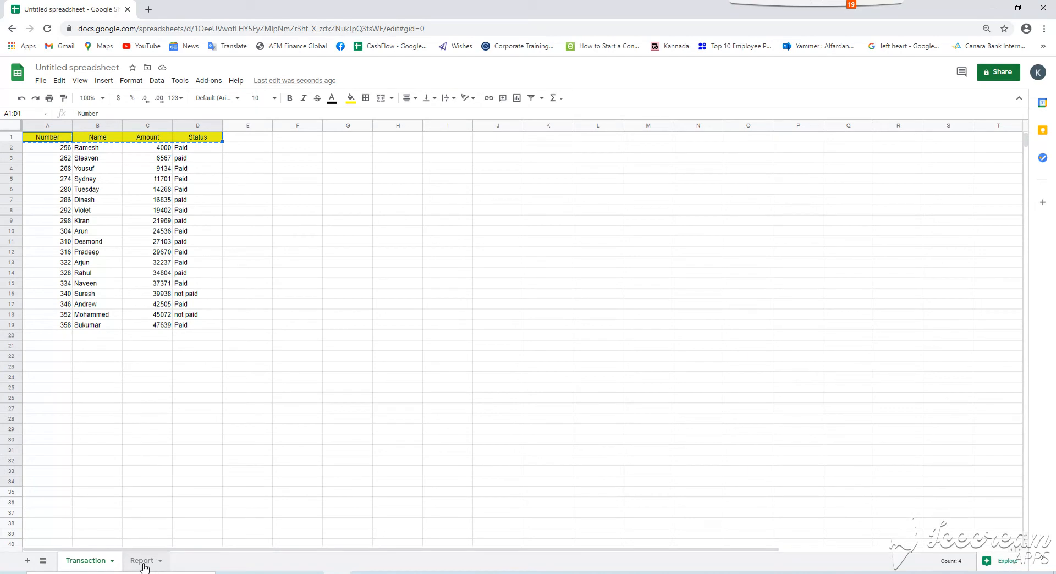
pyautogui.click(142, 560)
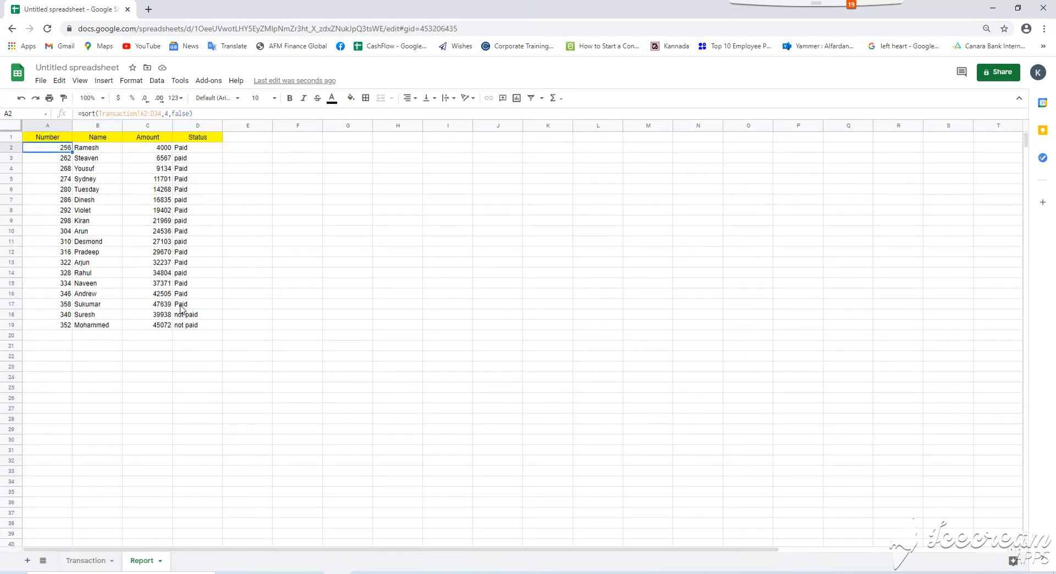
pyautogui.moveTo(192, 313)
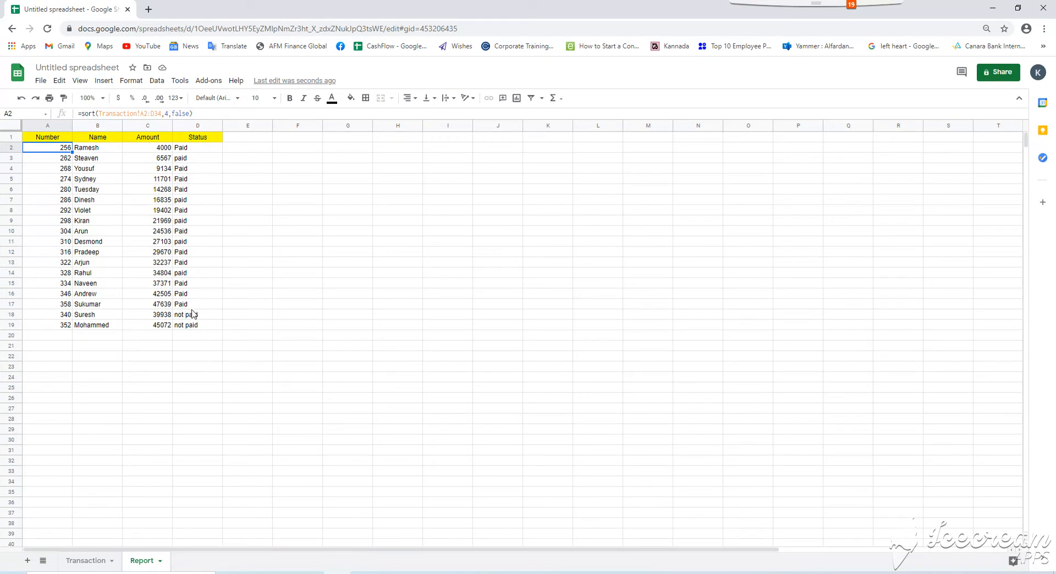
pyautogui.moveTo(193, 328)
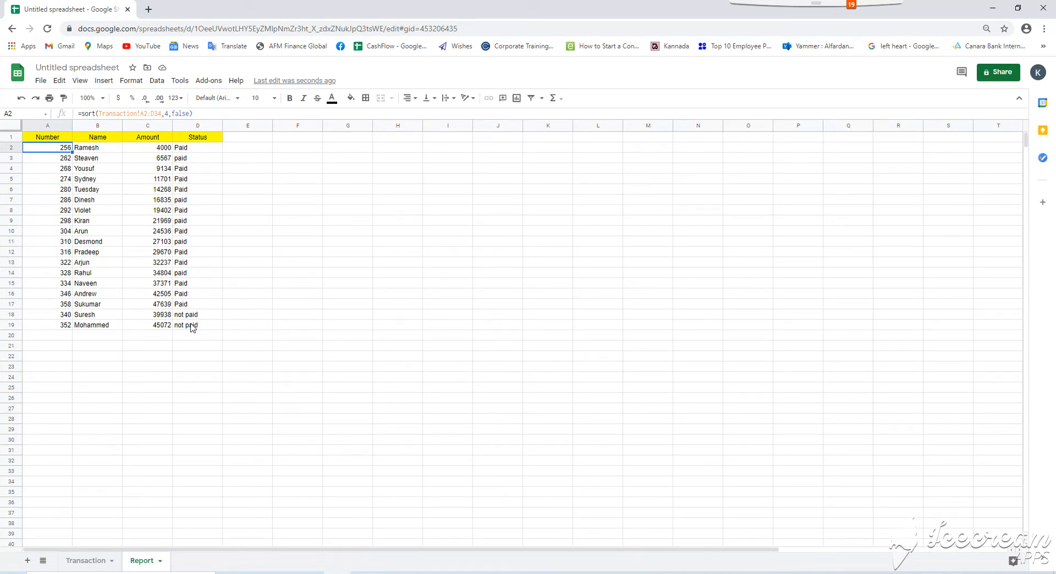
pyautogui.moveTo(191, 324)
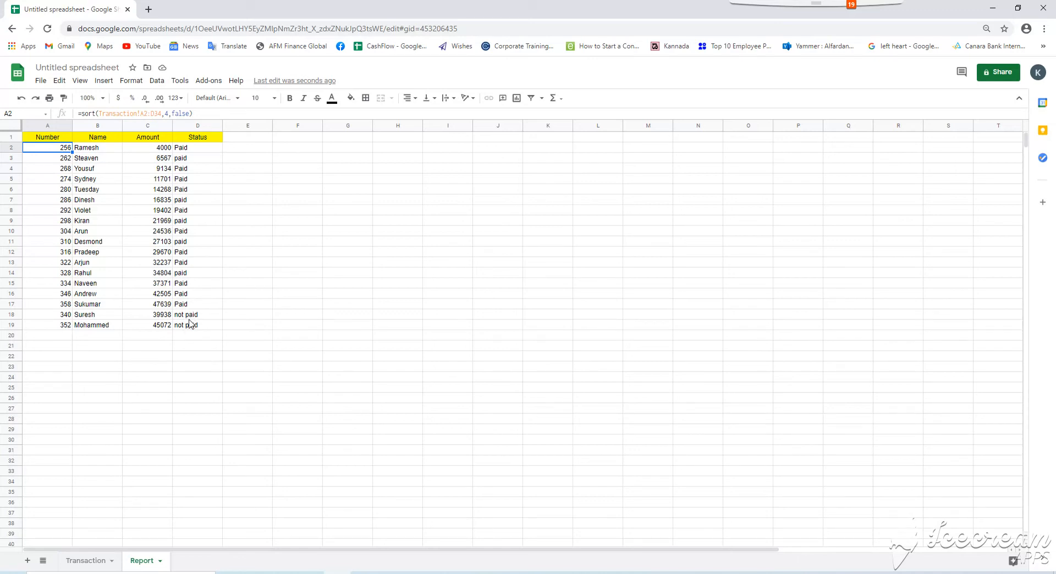
pyautogui.moveTo(193, 285)
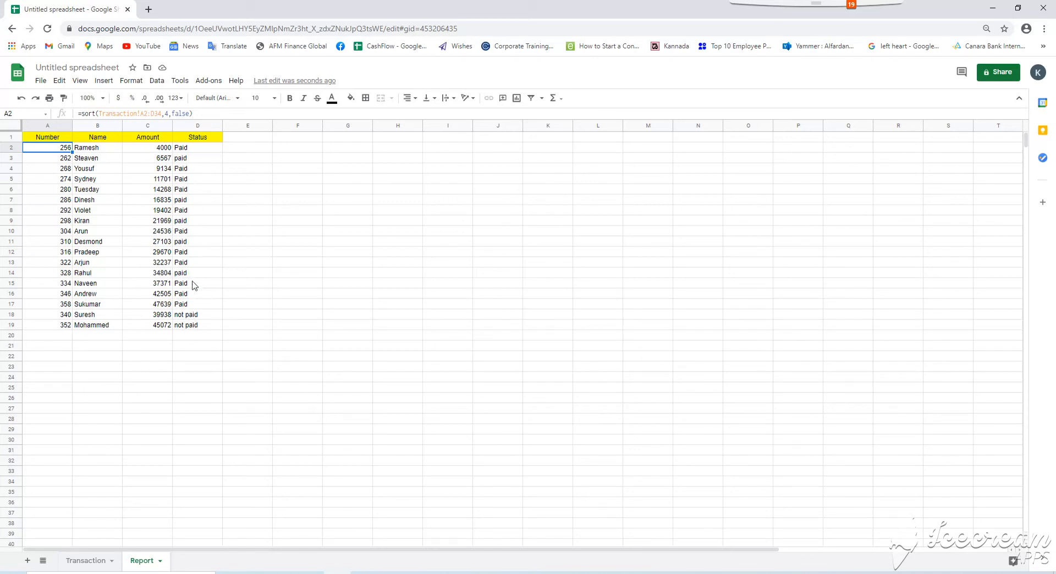
pyautogui.moveTo(171, 176)
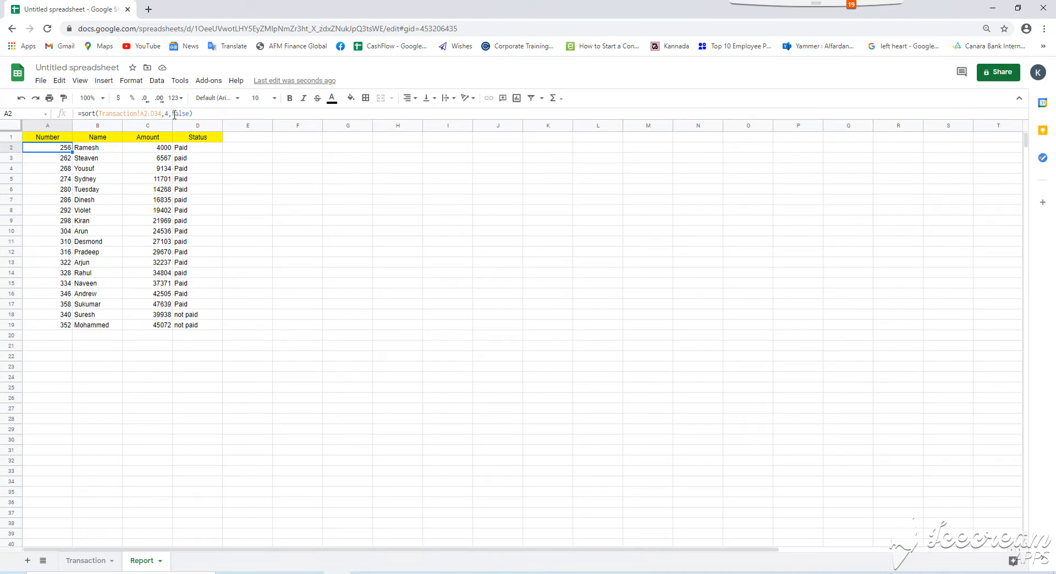
# Change the SORT order argument from false to true, putting not-paid rows first.
pyautogui.doubleClick(47, 148)
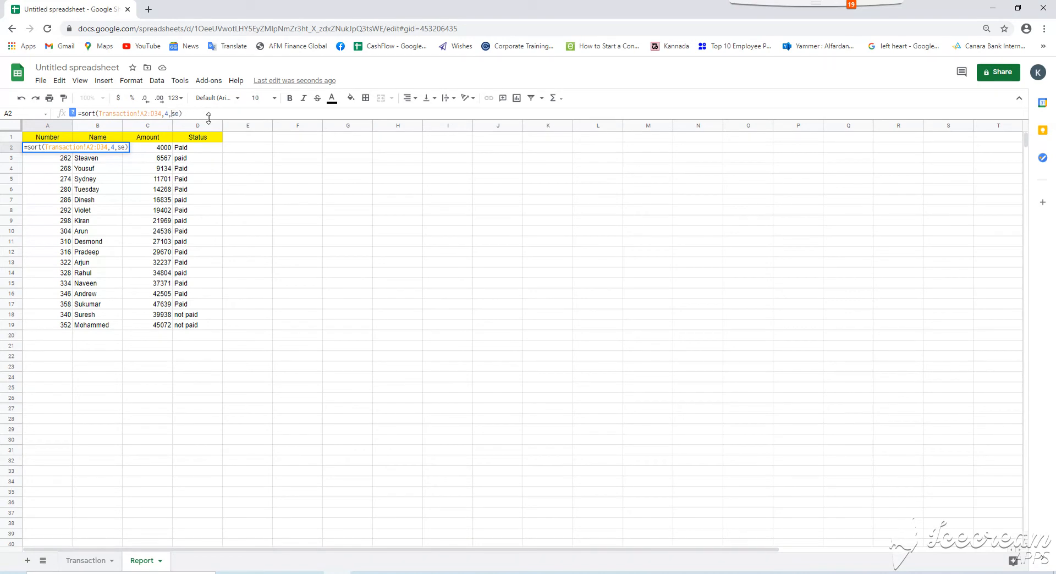
pyautogui.press('Backspace')
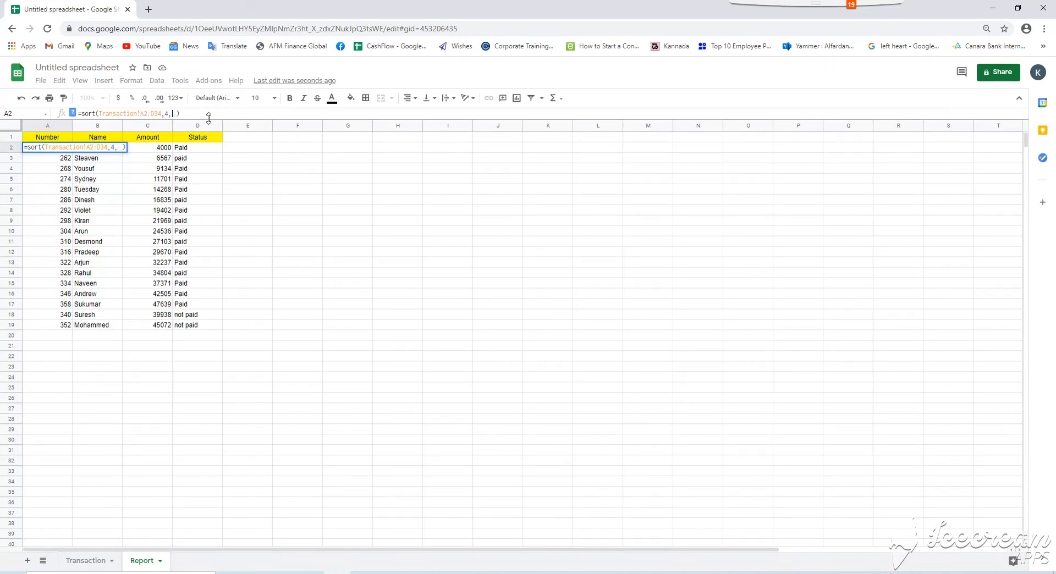
pyautogui.write('true')
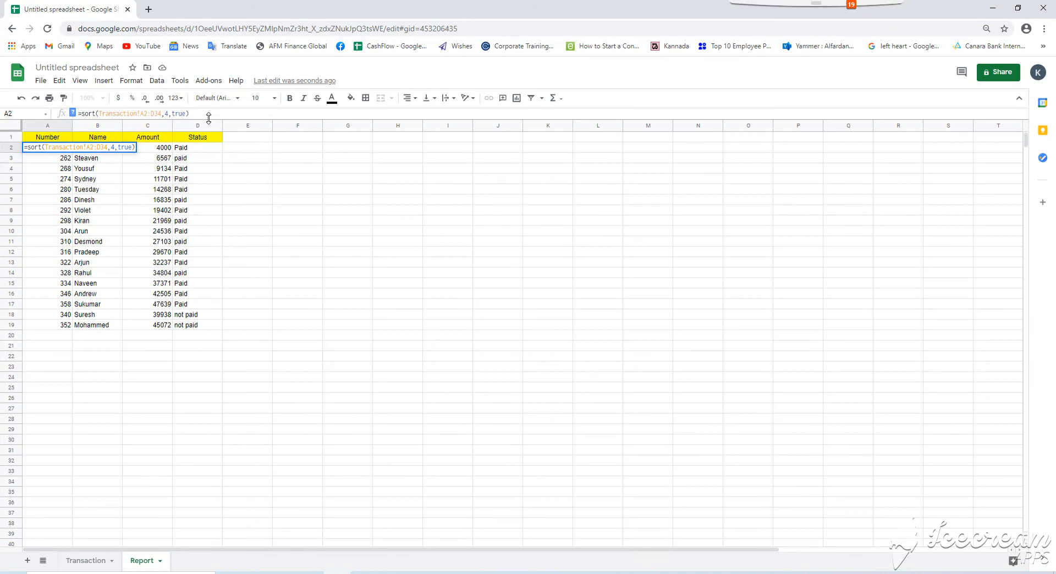
pyautogui.press('Return')
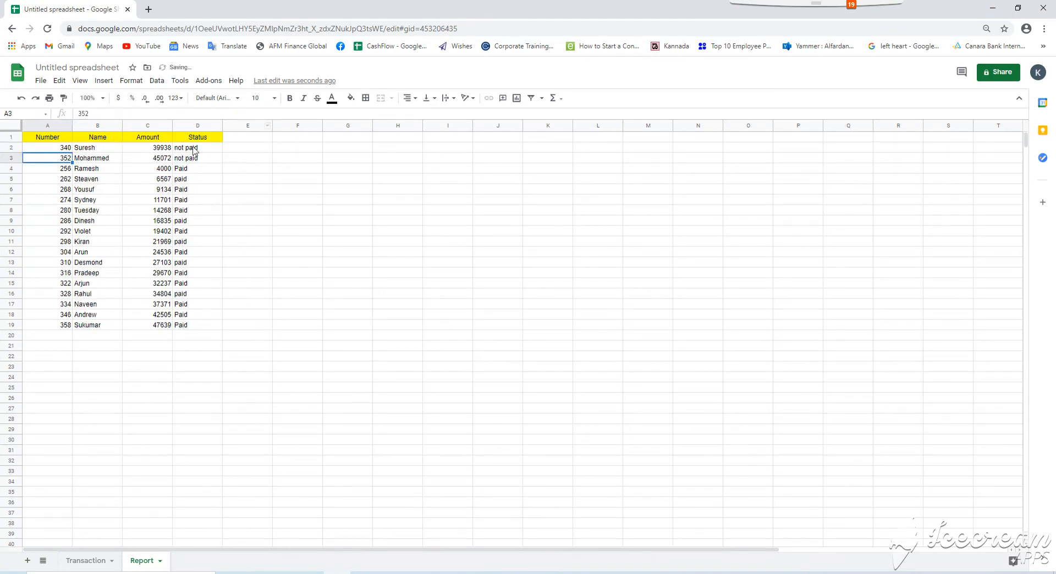
pyautogui.click(198, 148)
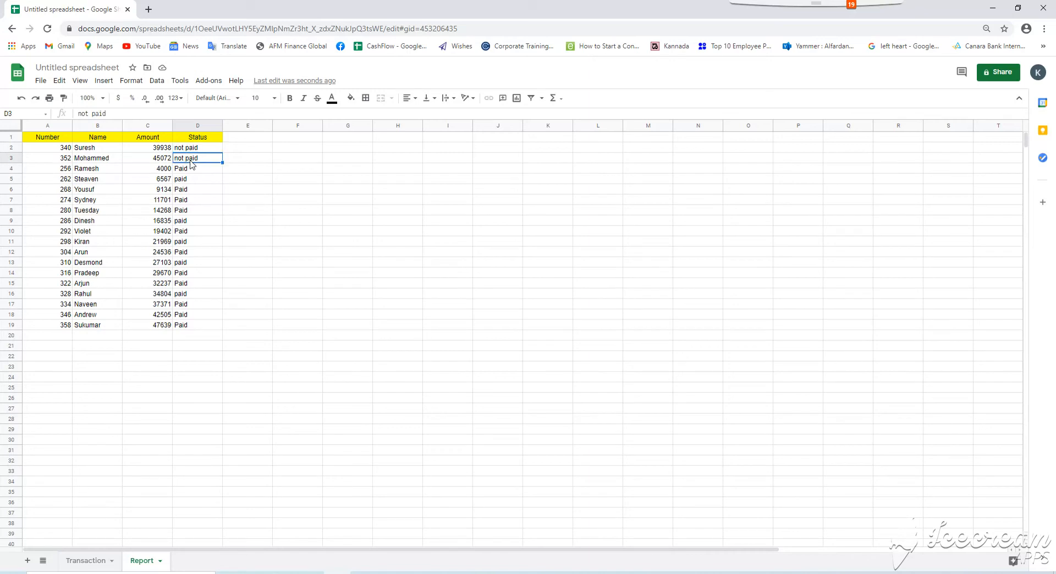
pyautogui.moveTo(53, 156)
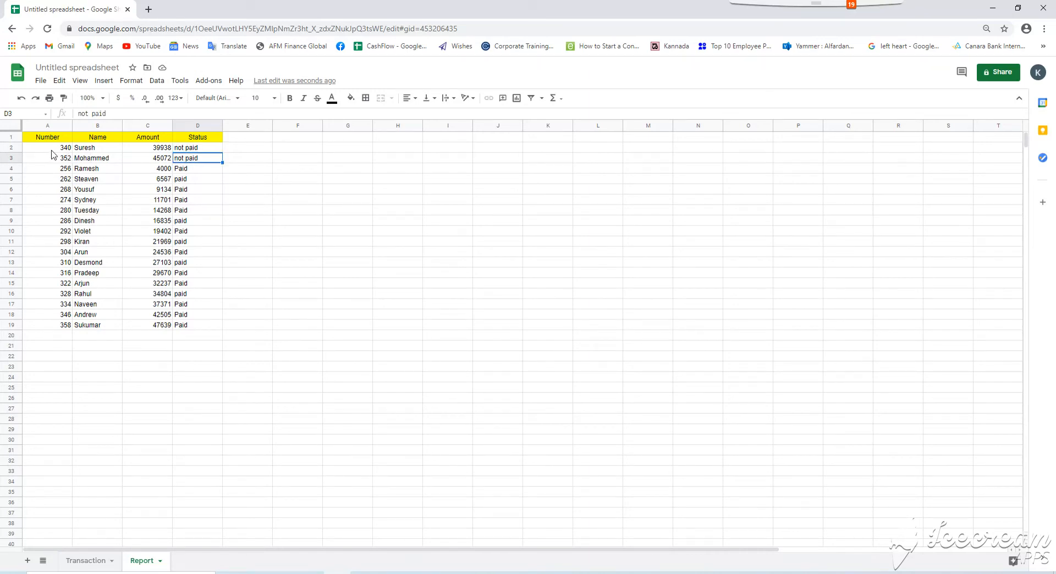
pyautogui.click(47, 157)
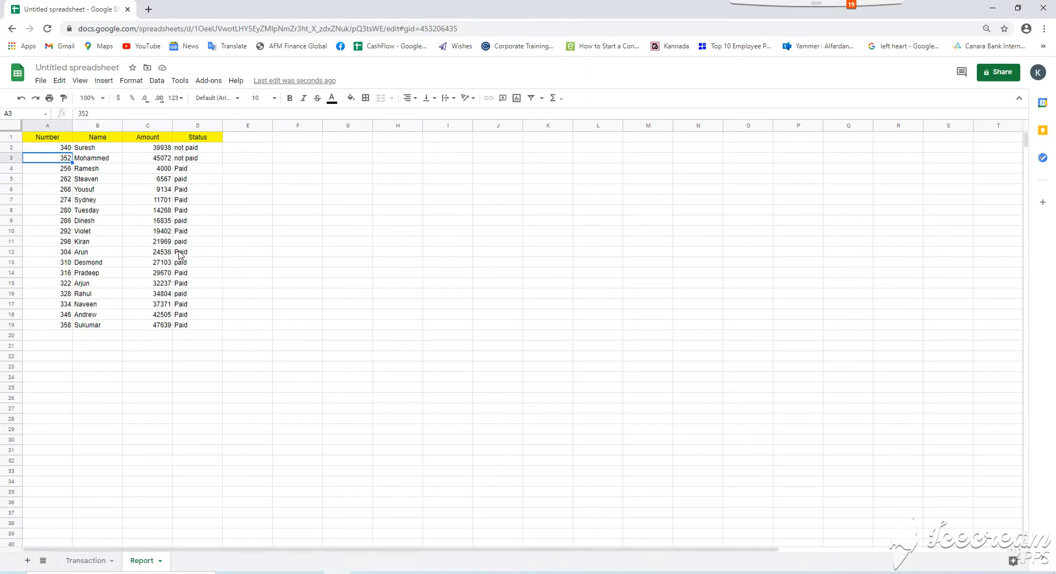
pyautogui.moveTo(190, 162)
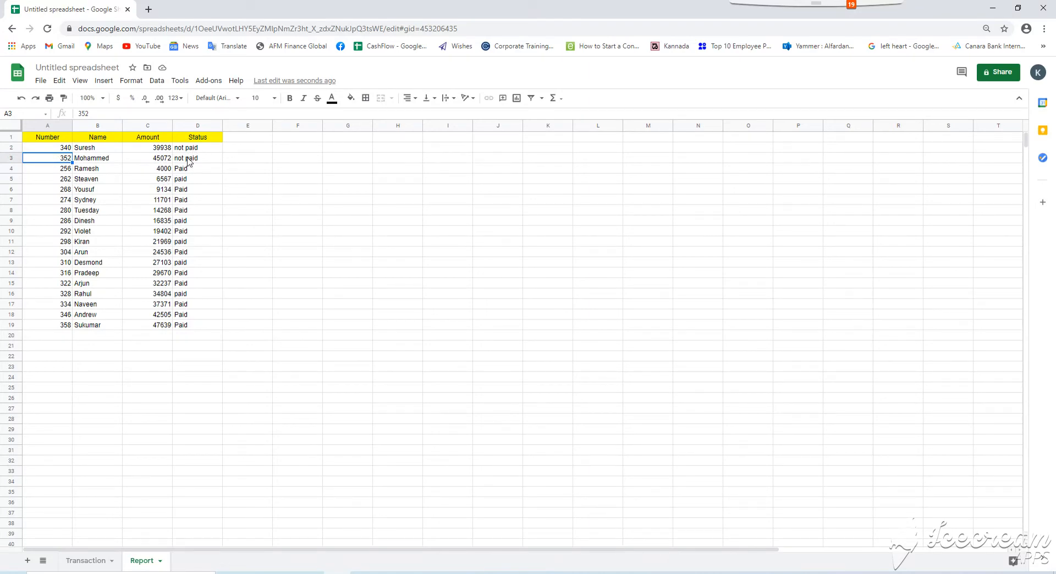
pyautogui.moveTo(86, 319)
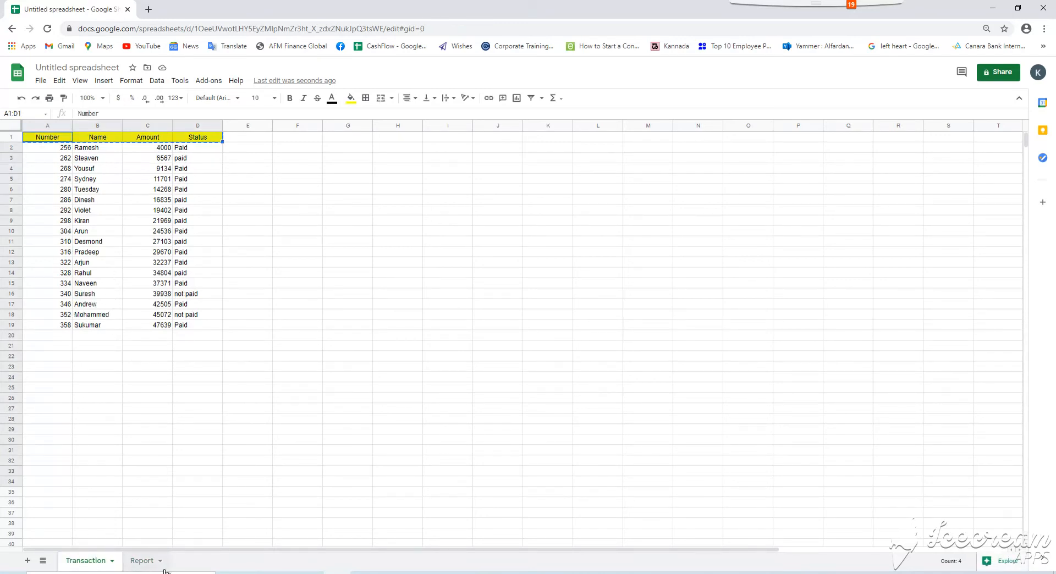
# Mark Suresh (340) and Mohammed (352) as paid and Arun (304) as not paid.
pyautogui.click(141, 560)
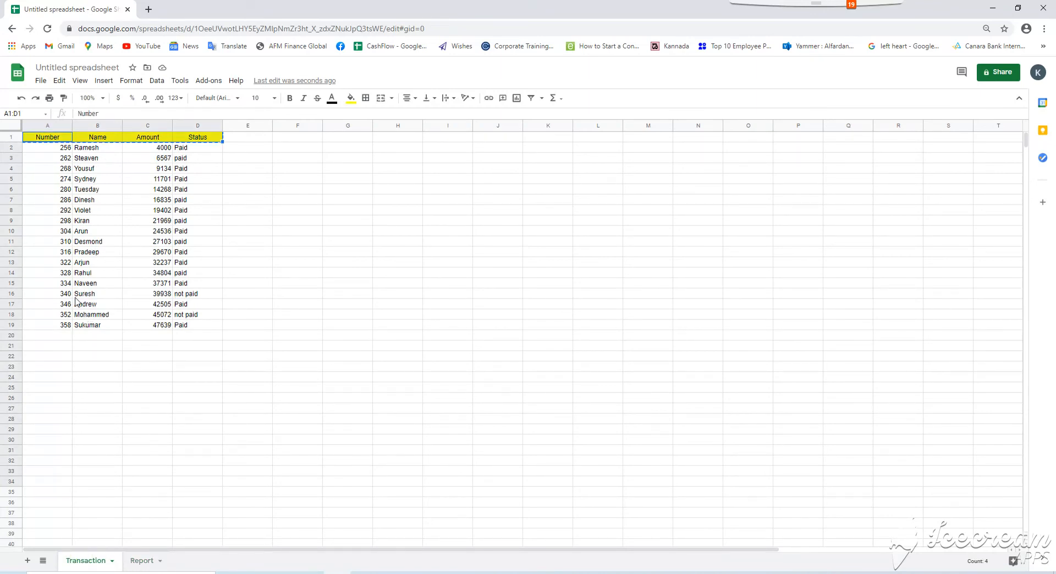
pyautogui.click(197, 294)
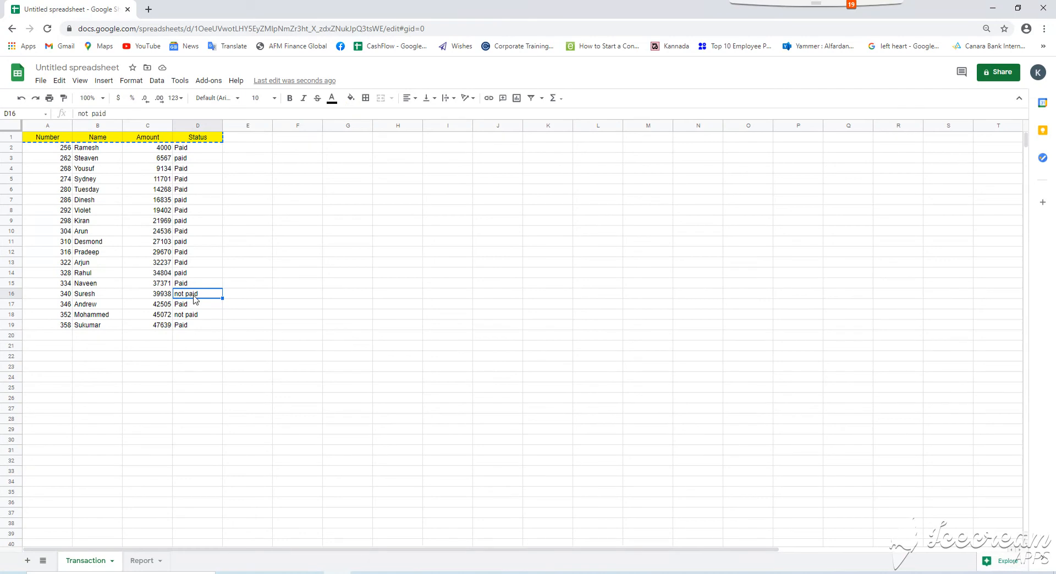
pyautogui.press('enter')
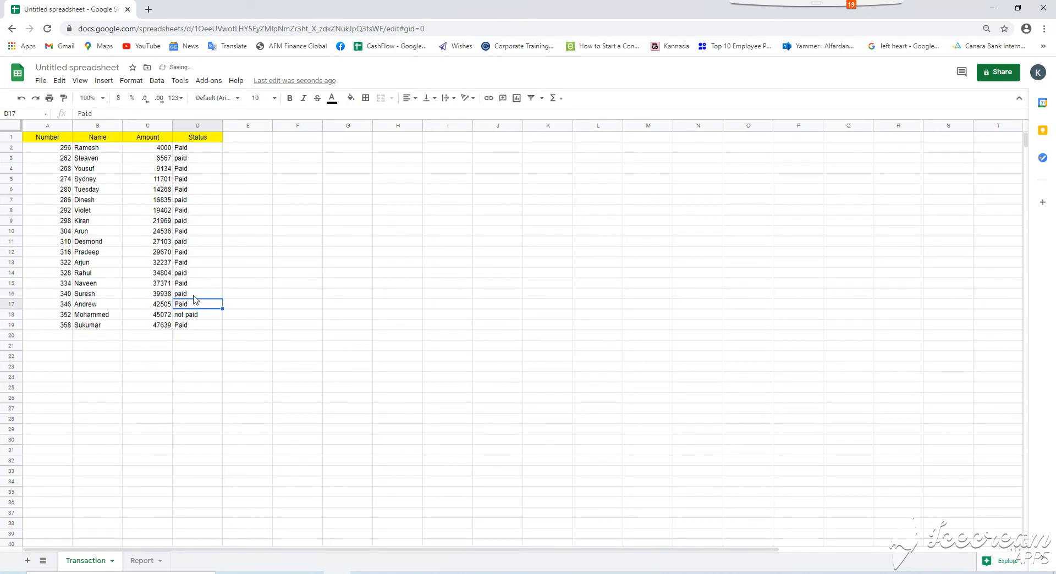
pyautogui.click(198, 315)
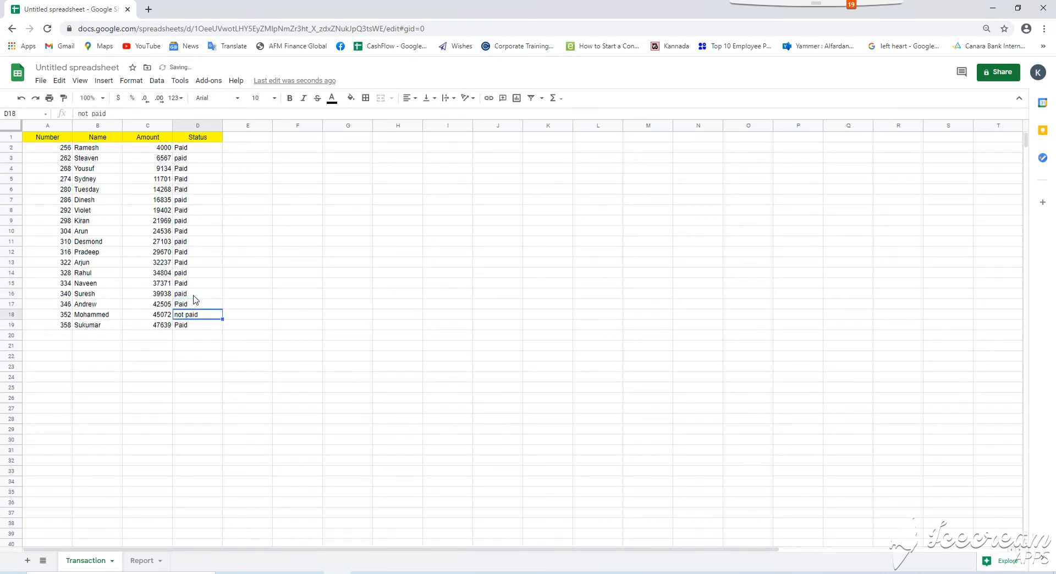
pyautogui.write('paid')
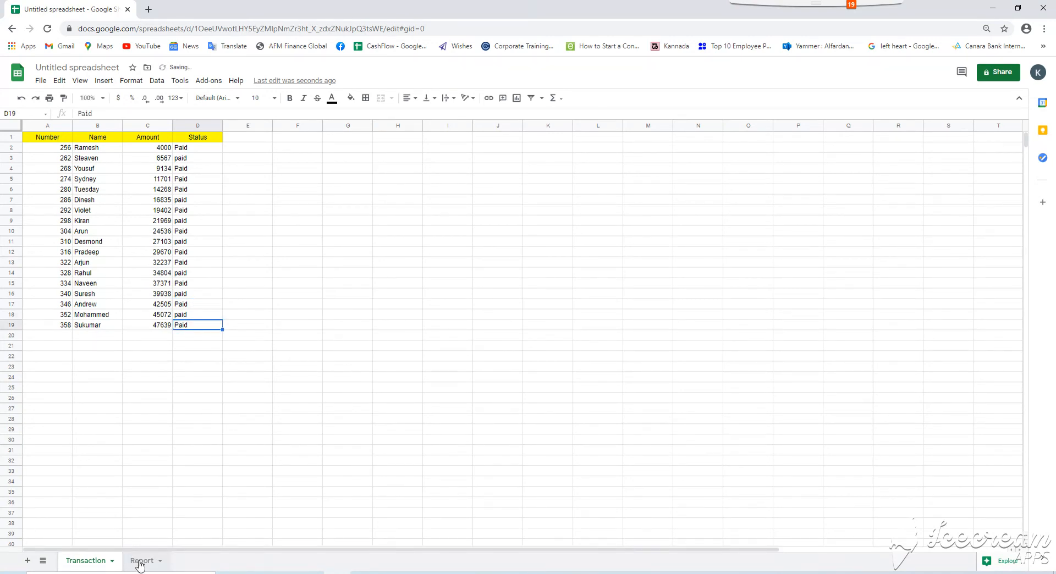
pyautogui.click(141, 561)
pyautogui.write('not')
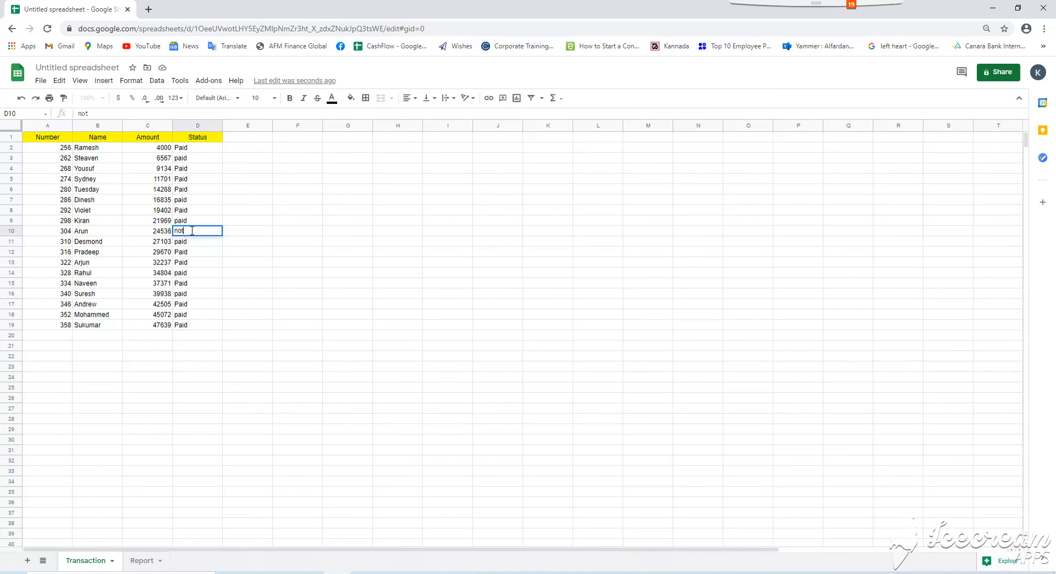
pyautogui.press('enter')
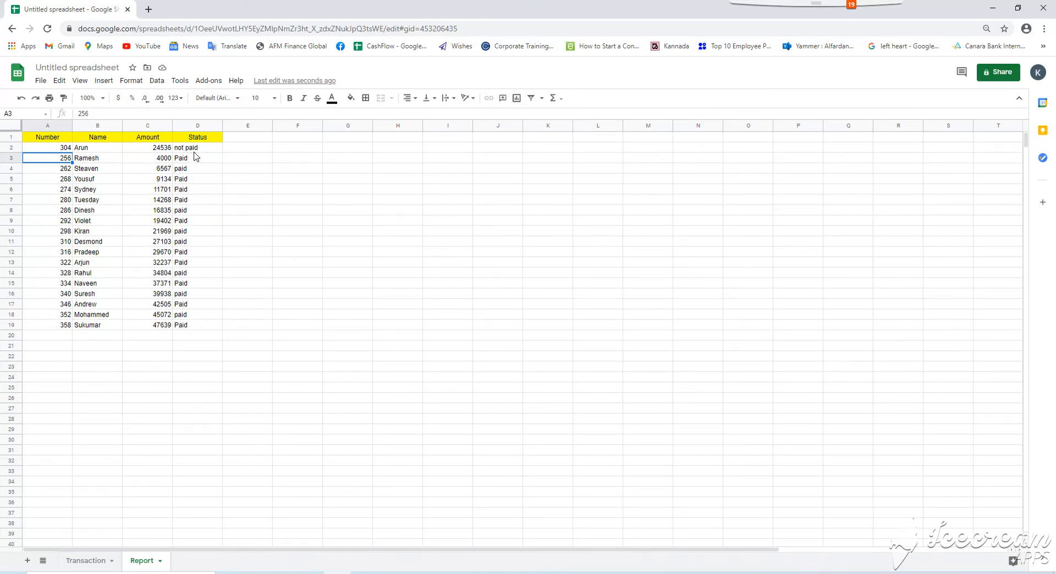
pyautogui.moveTo(204, 180)
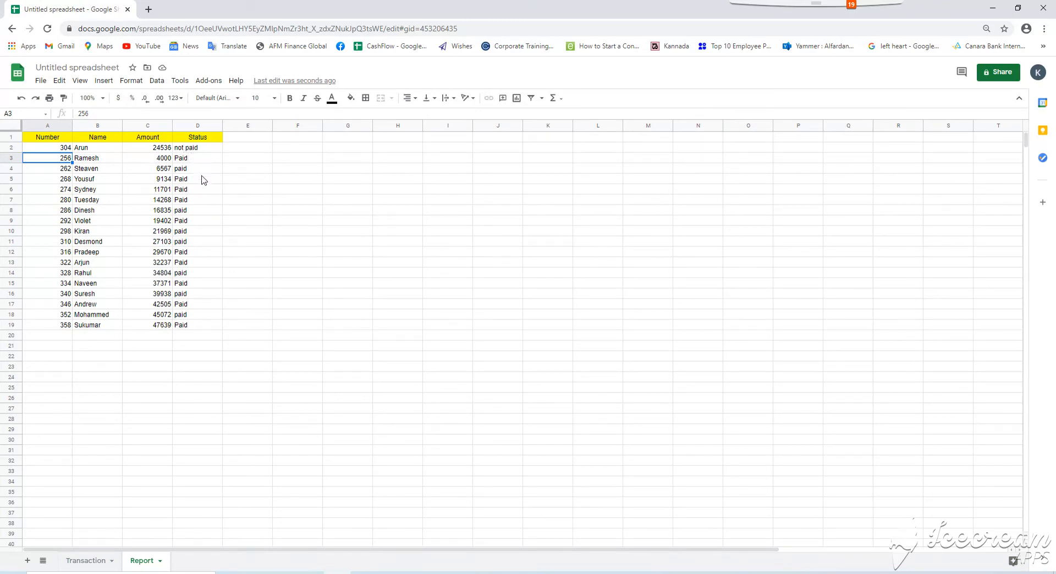
pyautogui.moveTo(206, 214)
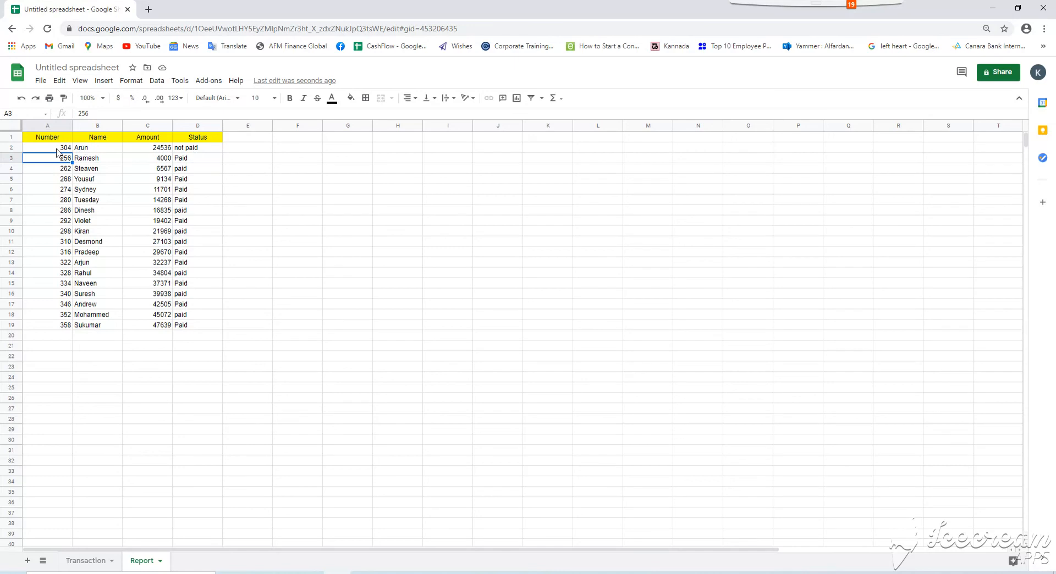
pyautogui.click(47, 148)
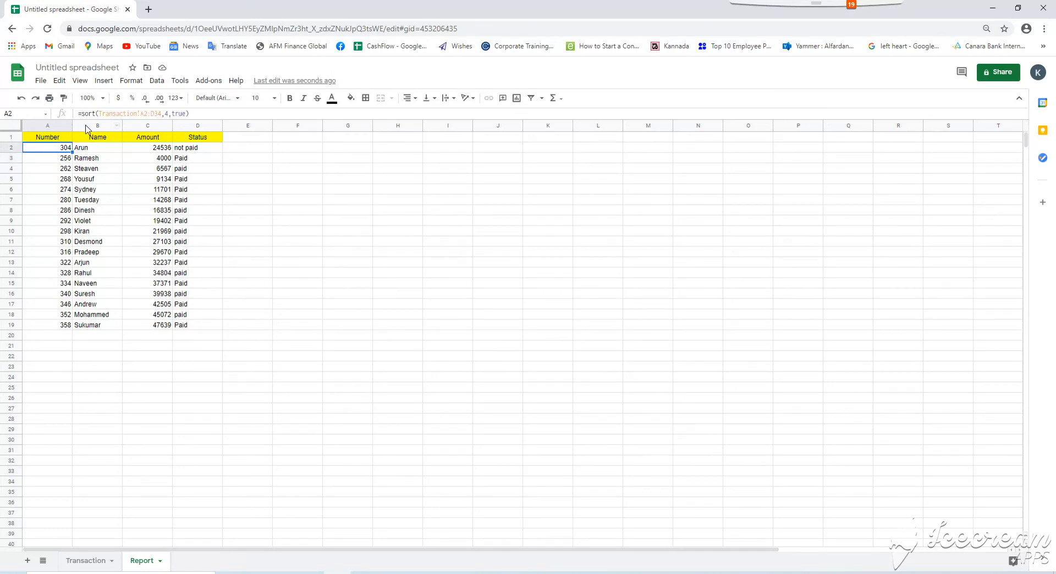
pyautogui.moveTo(99, 126)
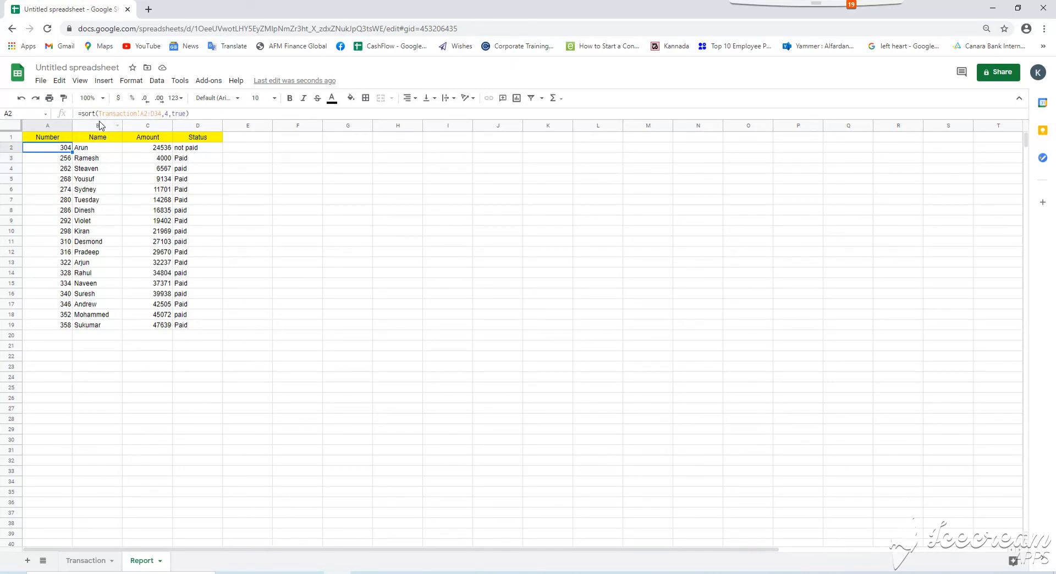